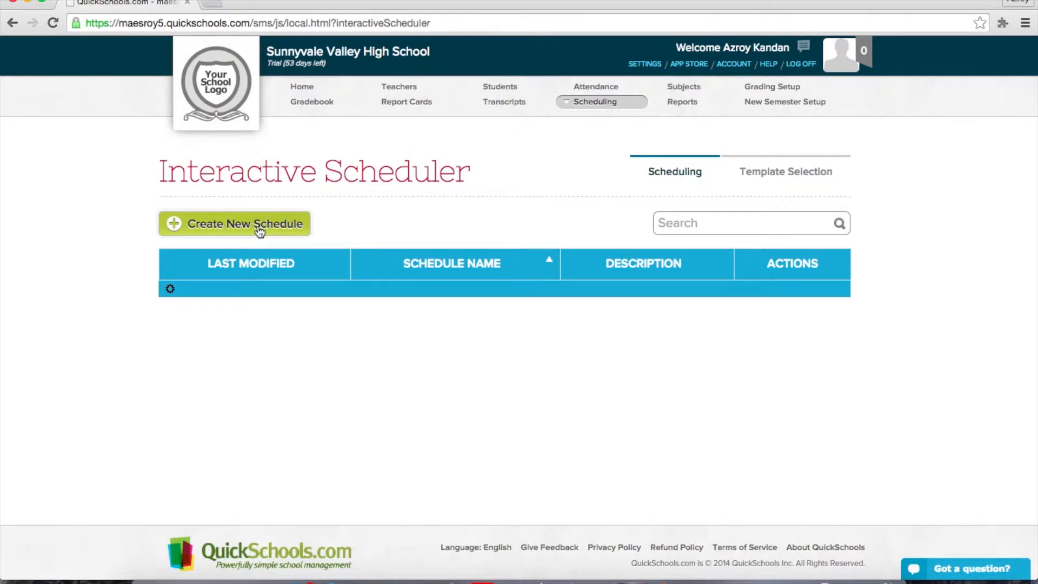
Create a new schedule and rename it from 'Work in progress' to 'Azroy's Schedule'
click(234, 223)
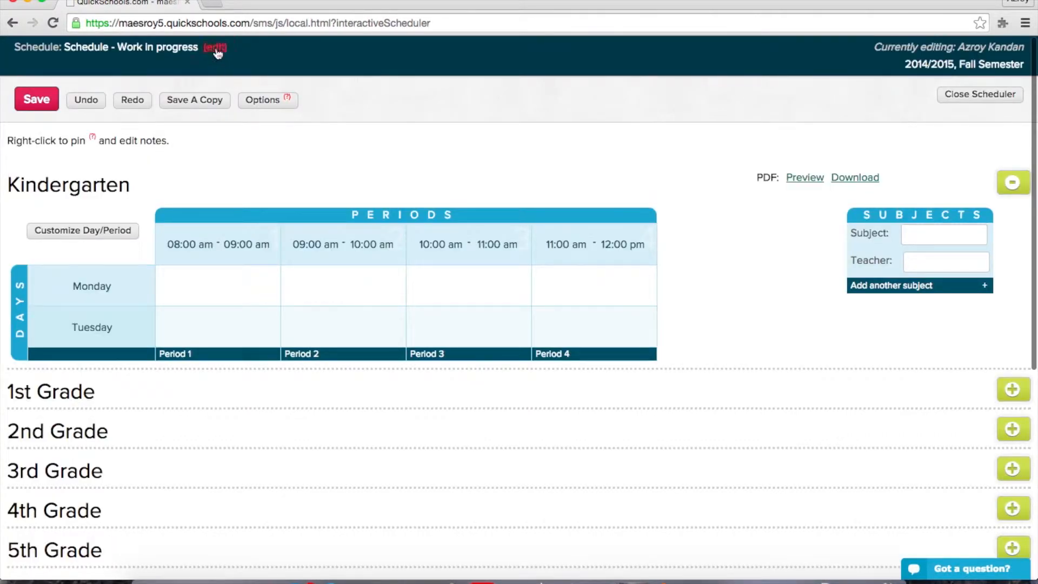
click(215, 47)
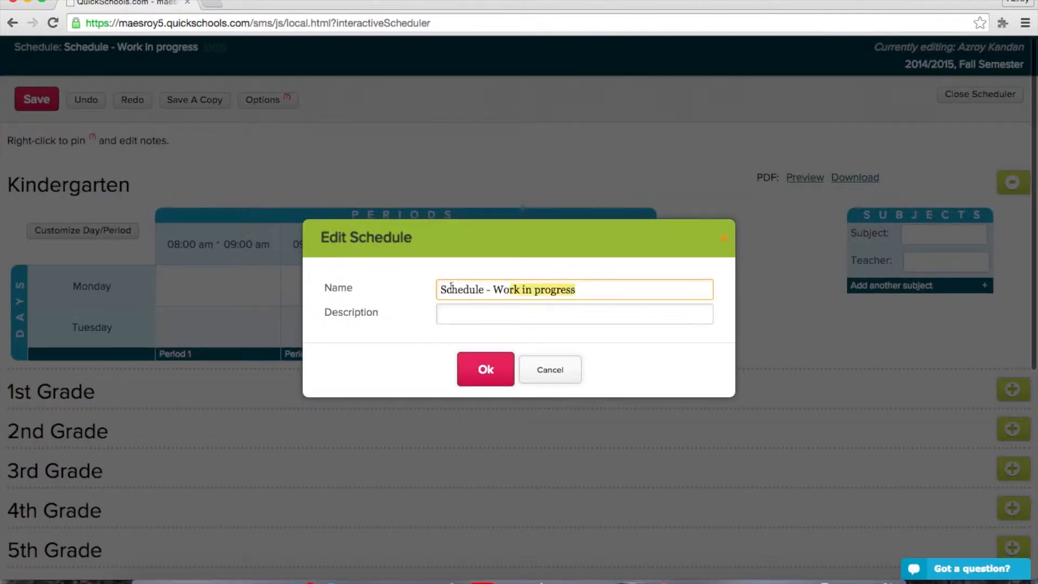
text(Azroy's Schedule)
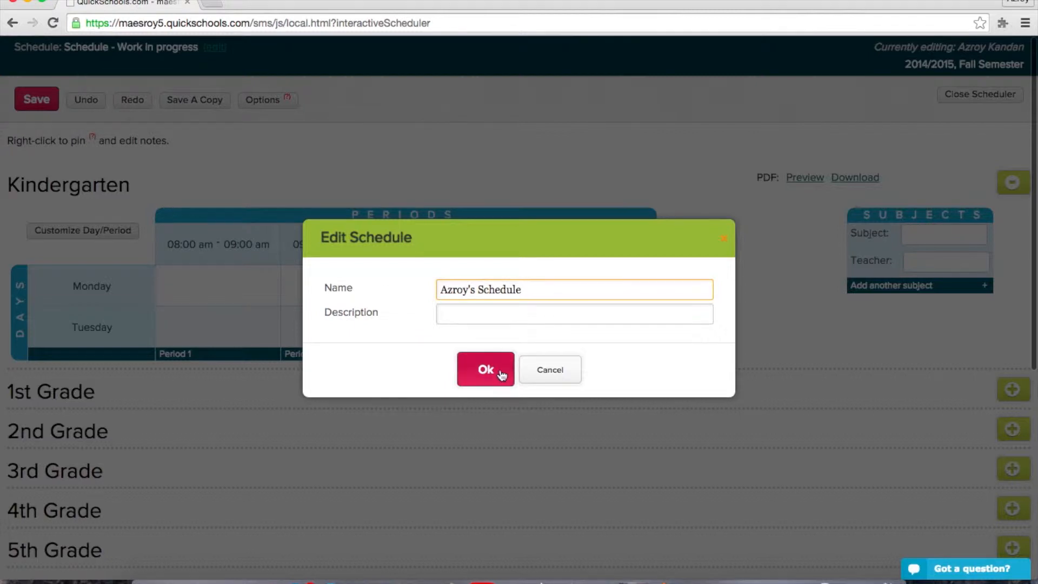
click(484, 369)
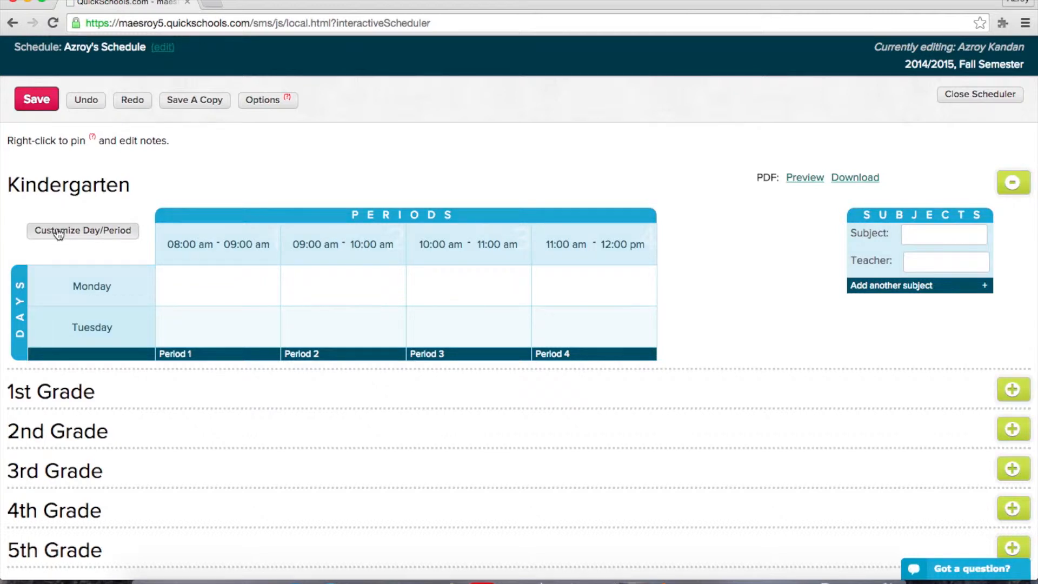
Extend the Kindergarten timetable to six periods and add a third day
click(82, 230)
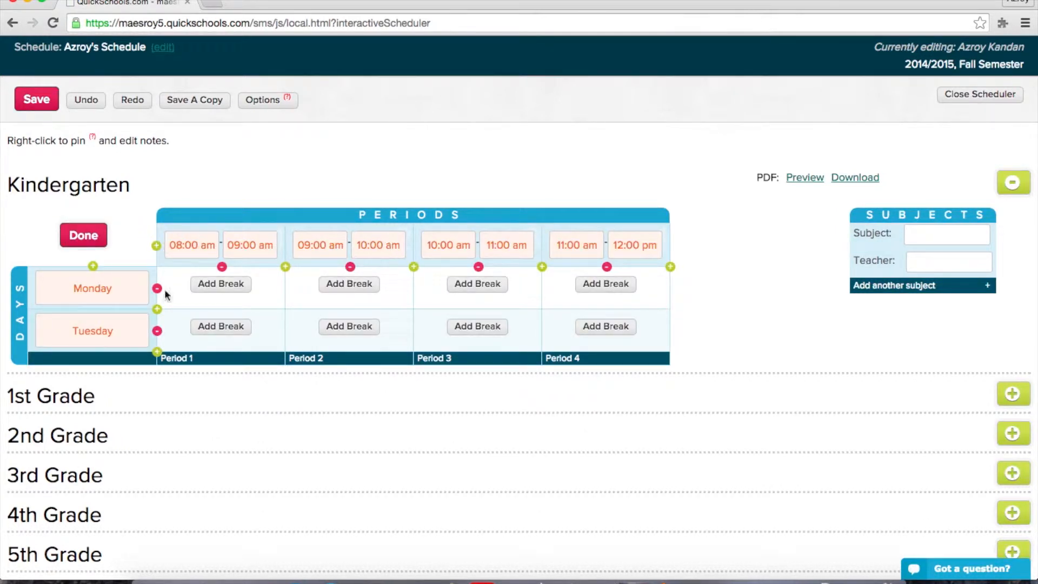
click(670, 265)
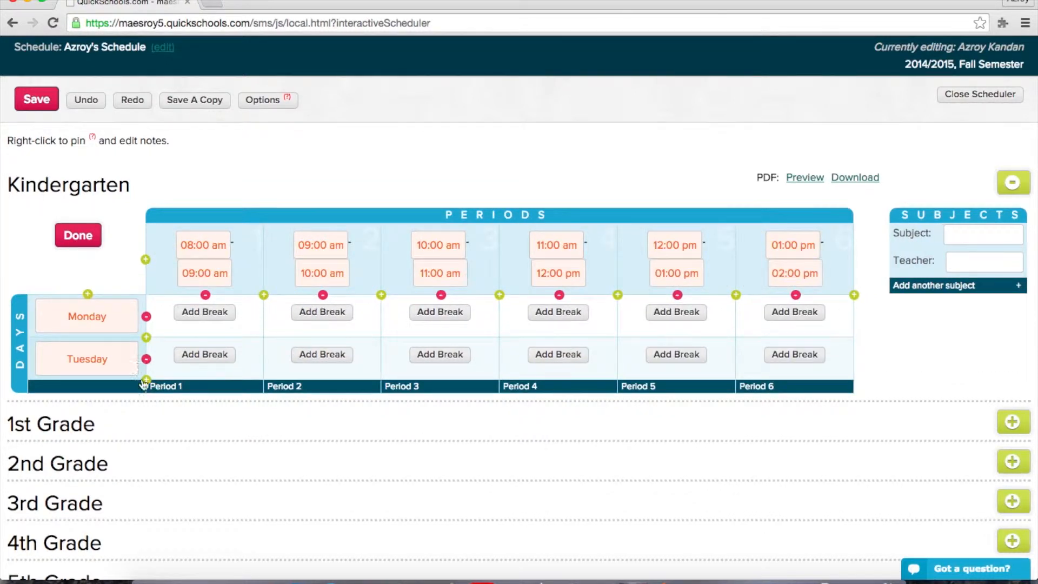
click(145, 381)
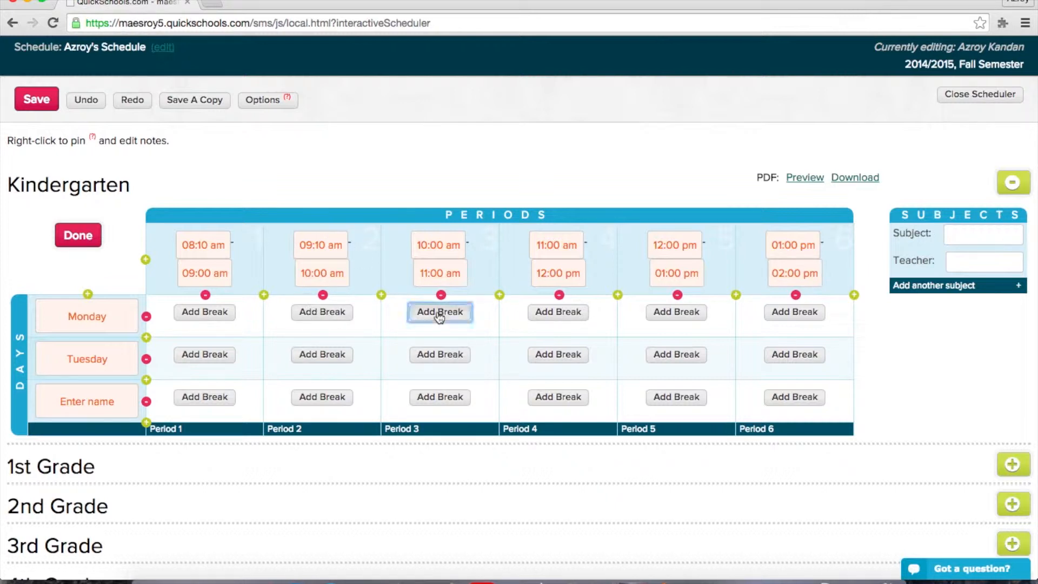
Add Period 3 breaks and a Tuesday Period 4 Lunch, and name the new day Wednesday
click(440, 312)
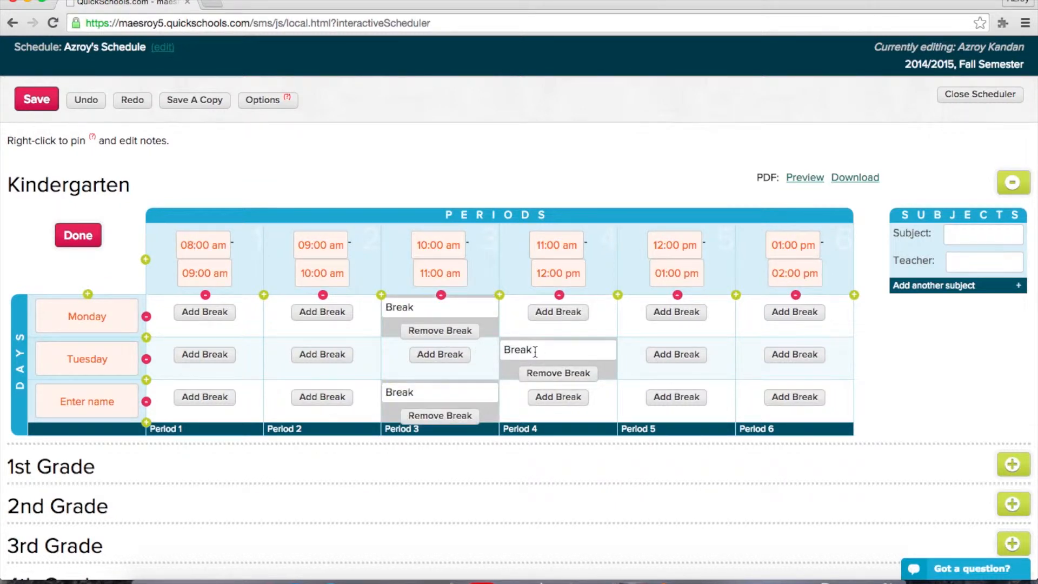
text(Lunch)
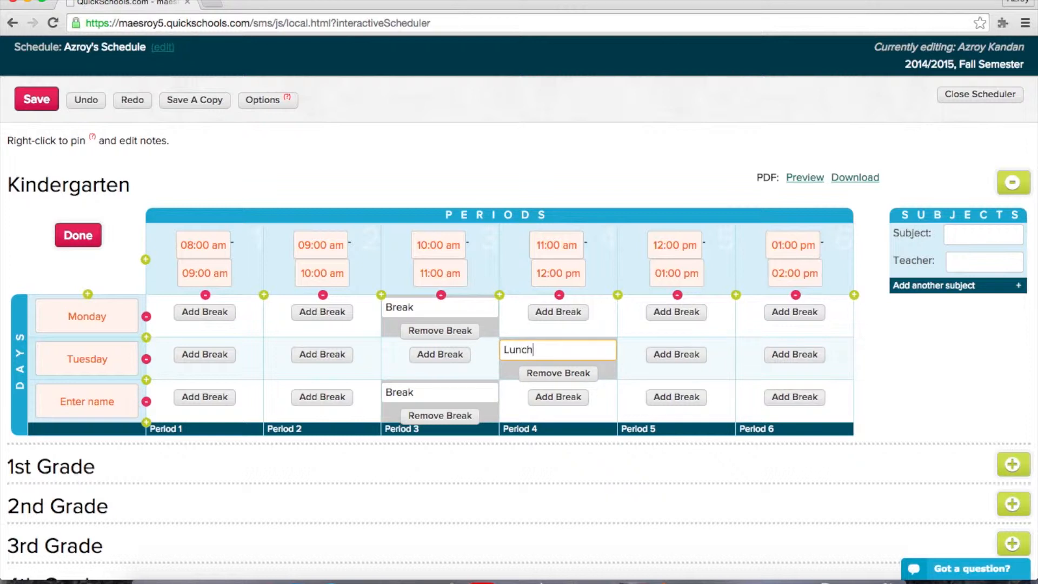
click(86, 401)
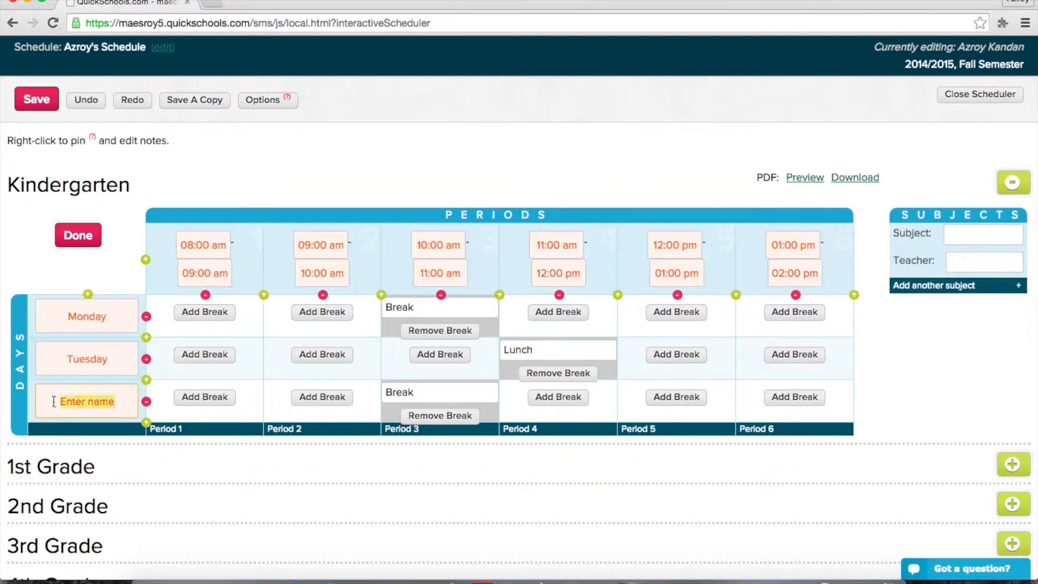
text(Web)
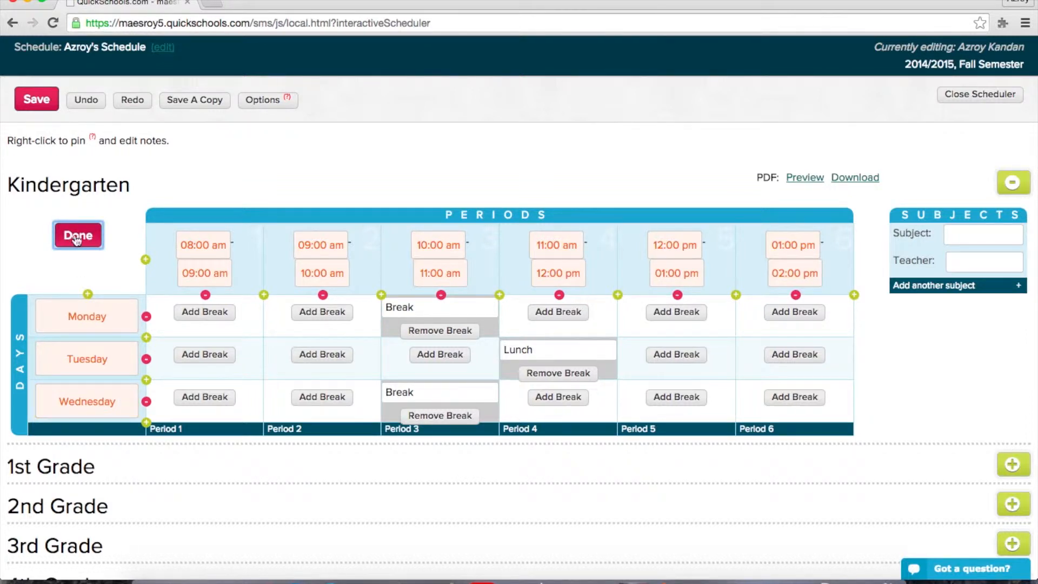
click(77, 236)
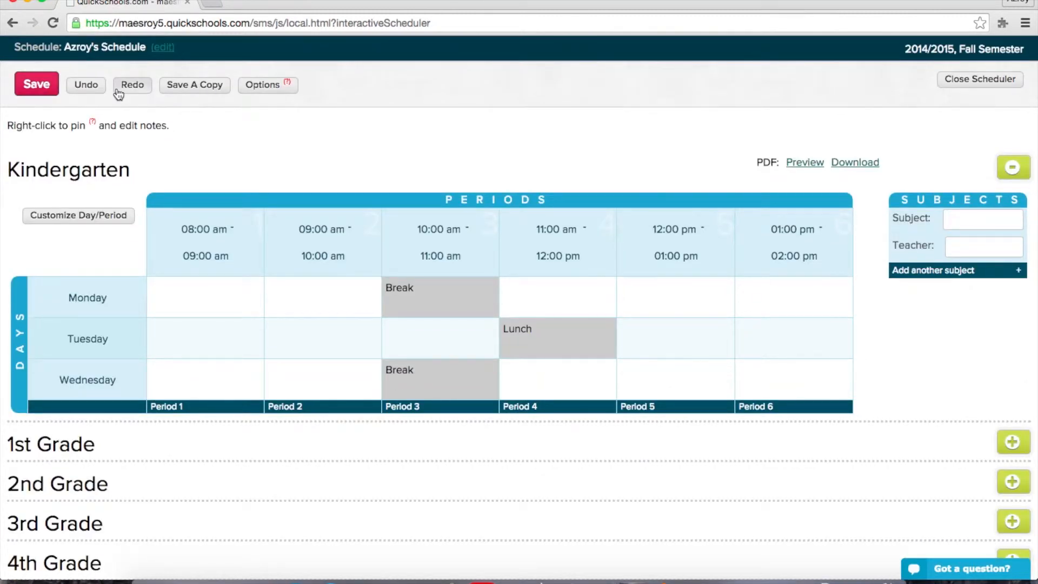
Expand 1st Grade to view its six-period timetable with the Period 3 break
click(1013, 442)
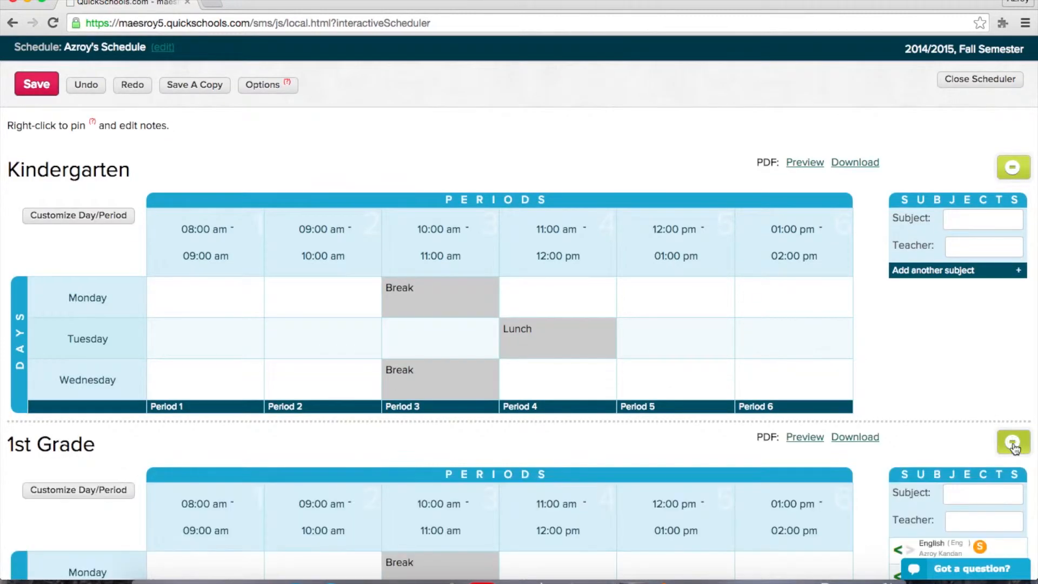
scroll(down, 3)
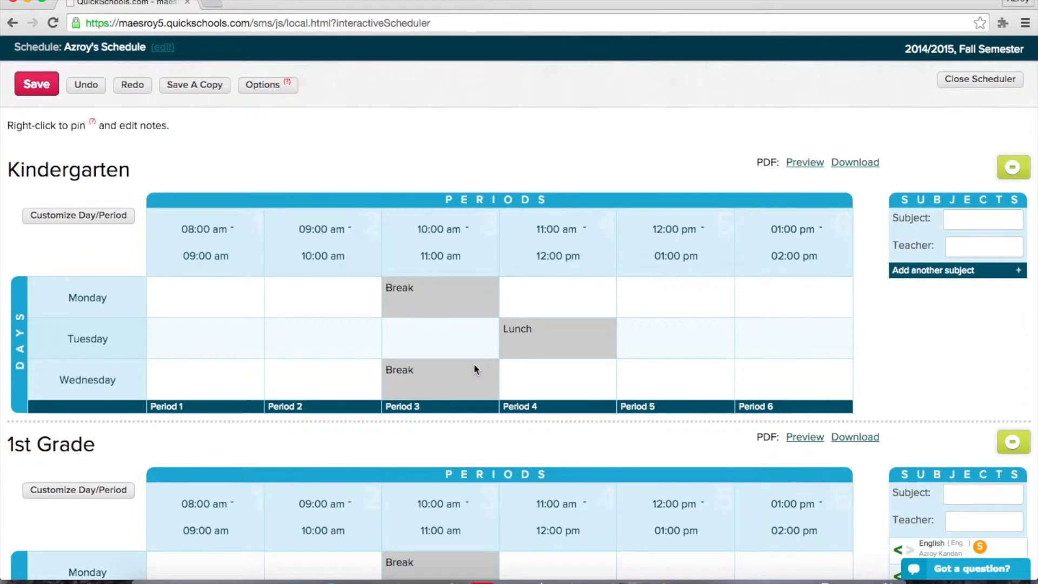
mouse_move(292, 203)
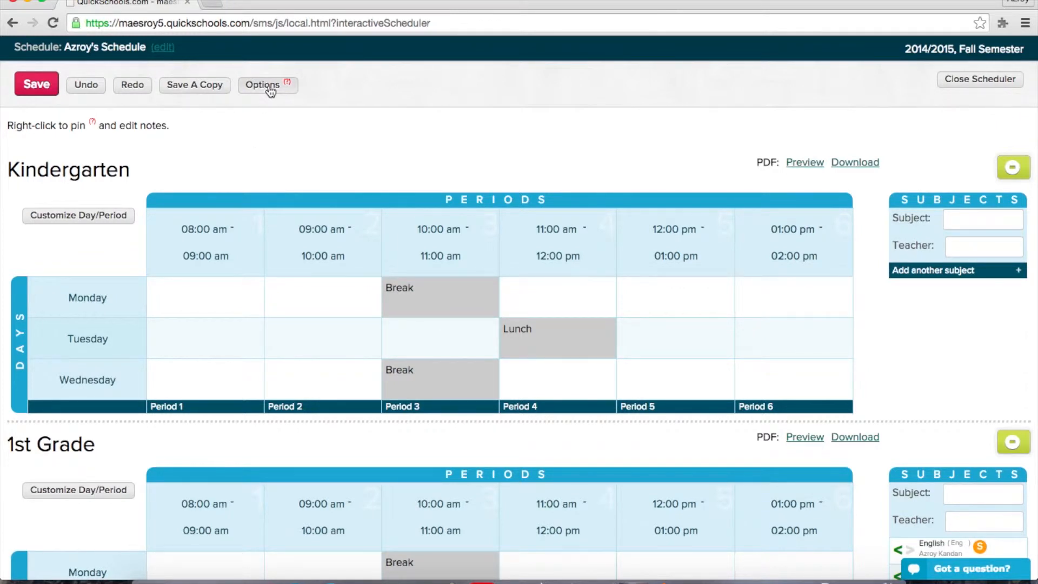
Save the schedule structure settings with all grades K–G12 on Schedule Structure 1
click(263, 84)
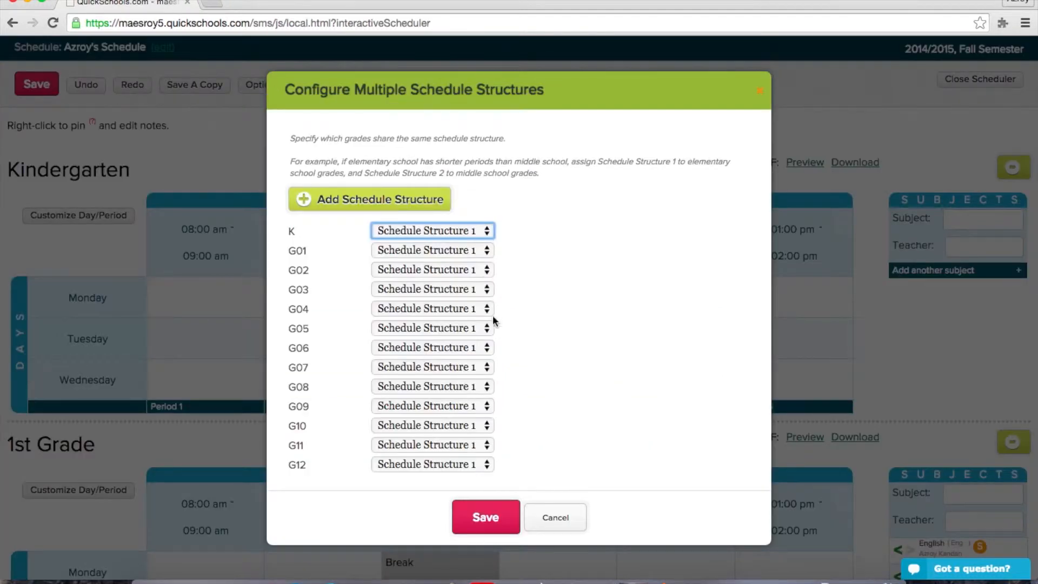
click(431, 308)
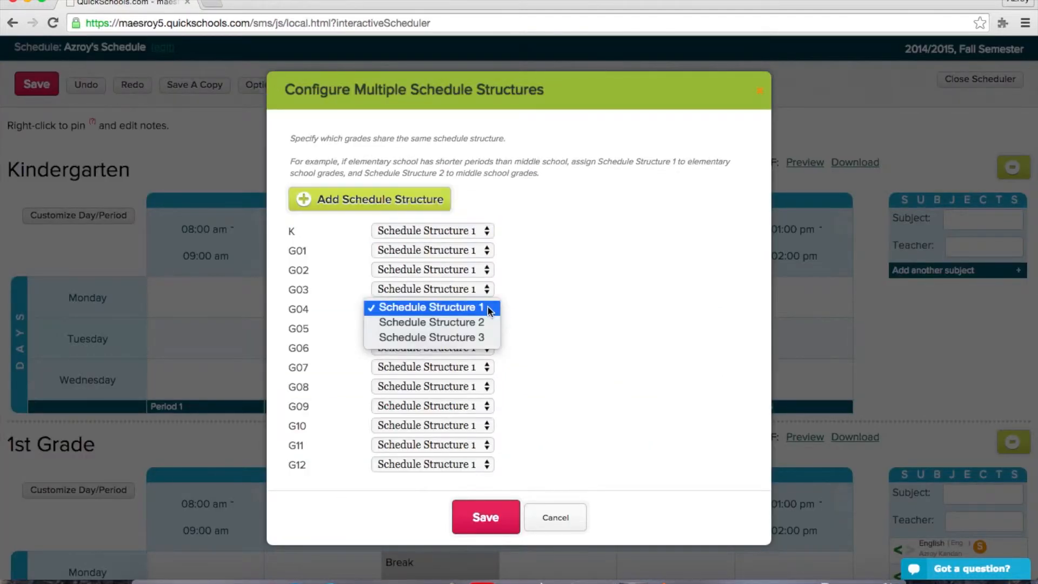
mouse_move(545, 304)
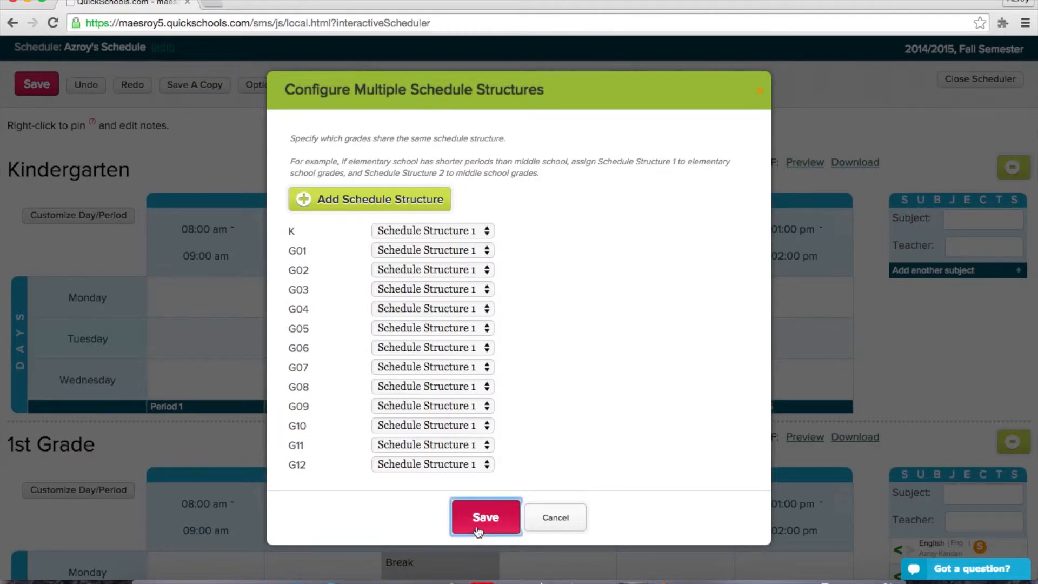
click(486, 517)
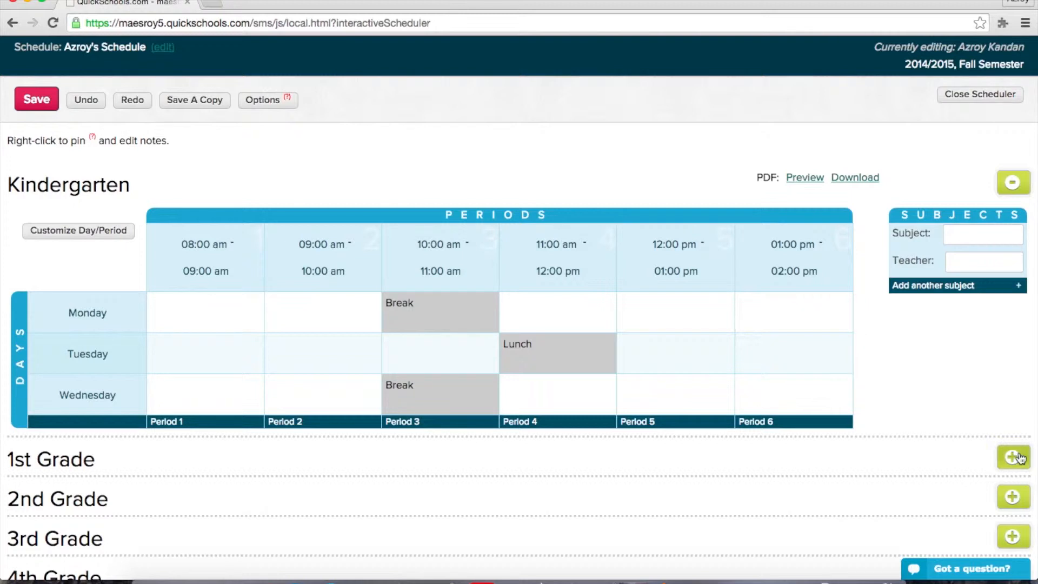
Expand the 1st Grade timetable and collapse Kindergarten
click(1013, 457)
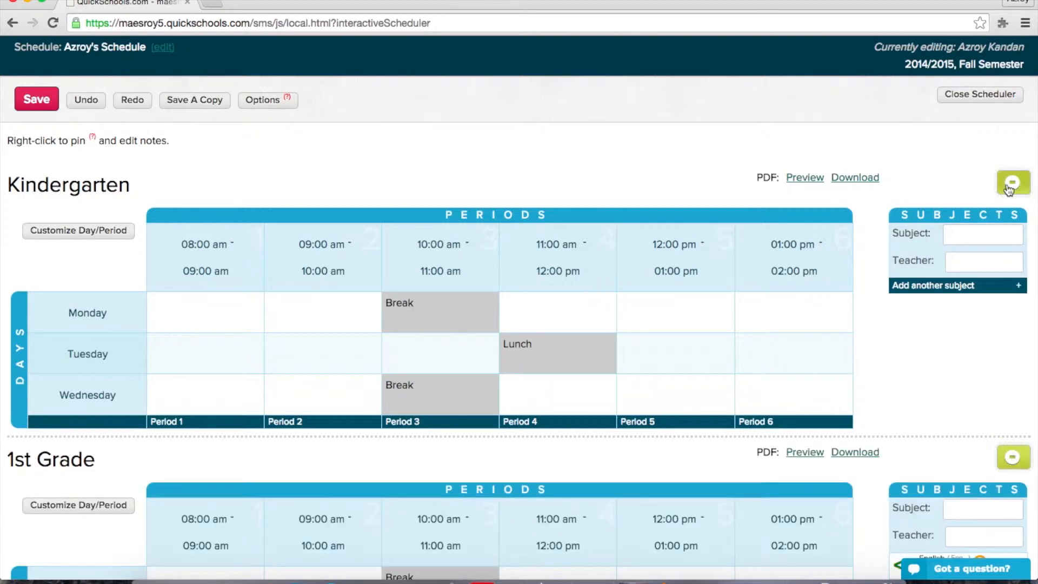
click(1012, 183)
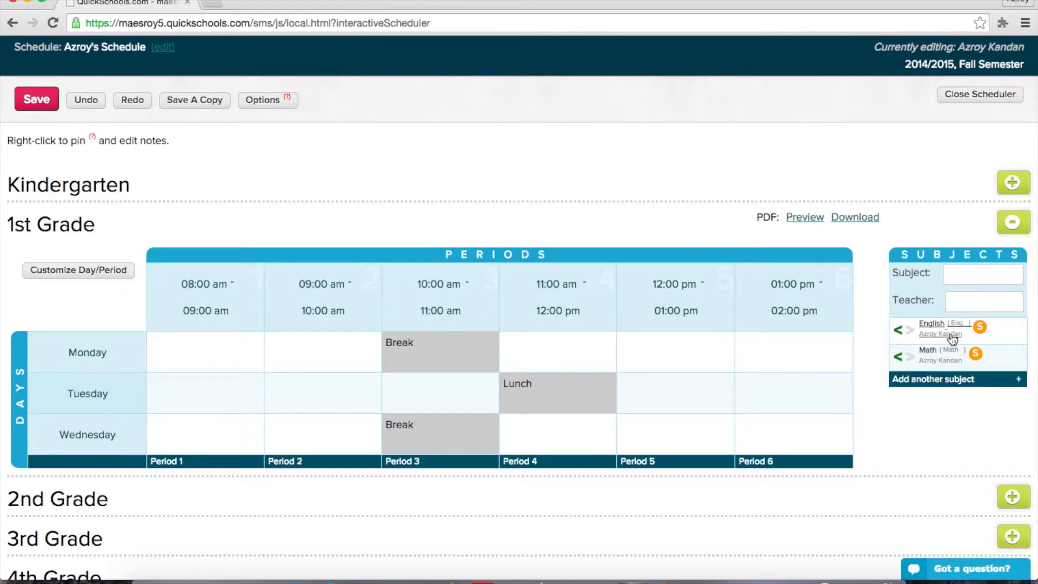
mouse_move(952, 340)
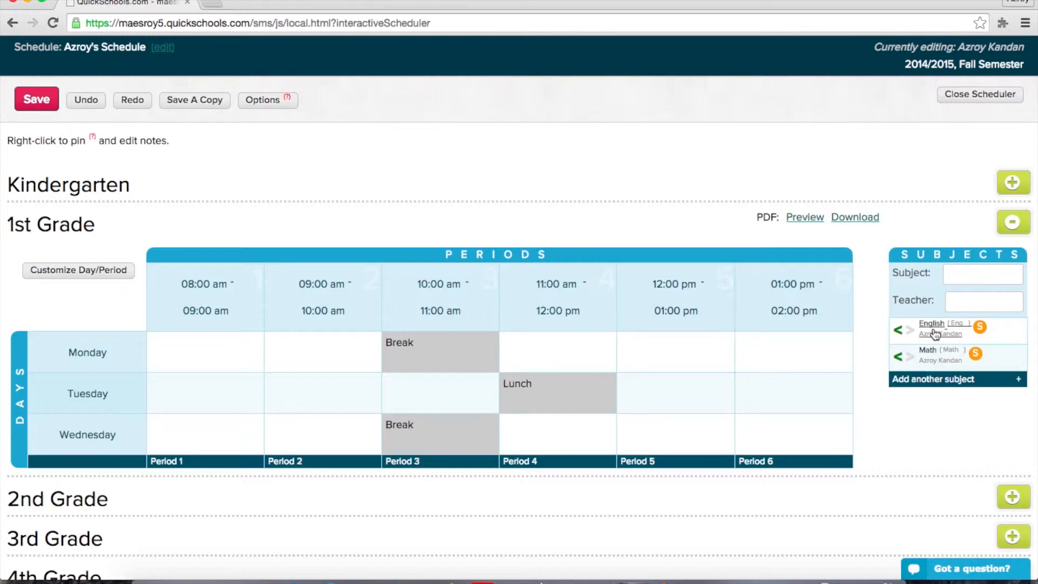
Give the English subject the SSD singles/doubles pattern and save it
click(931, 324)
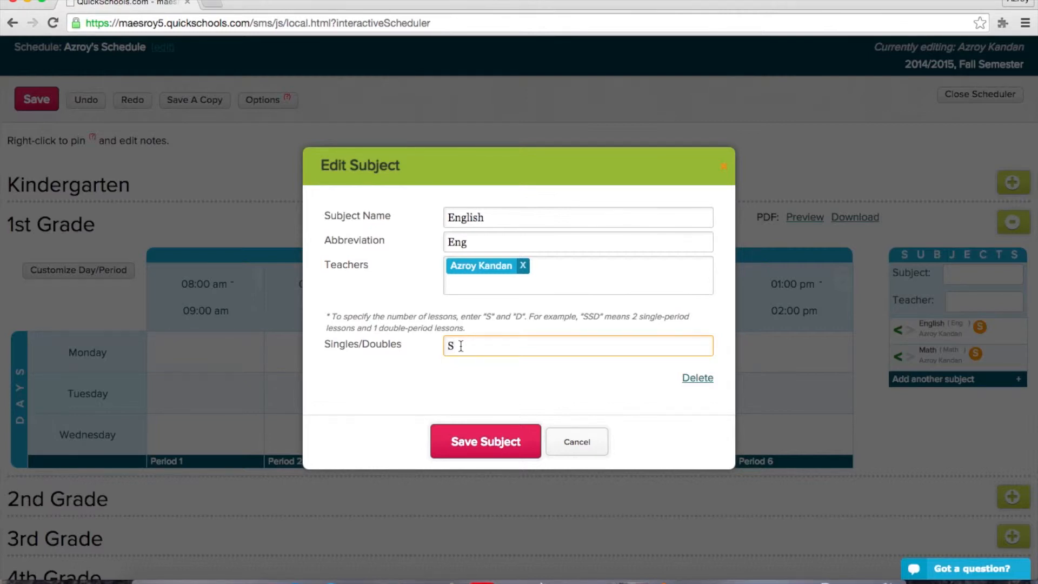
text(SD)
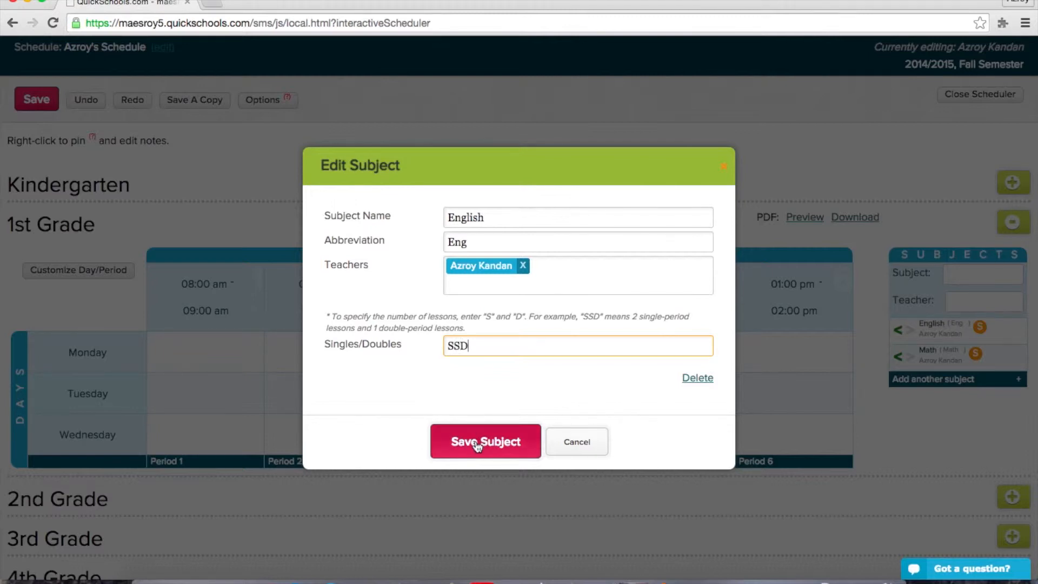
click(484, 441)
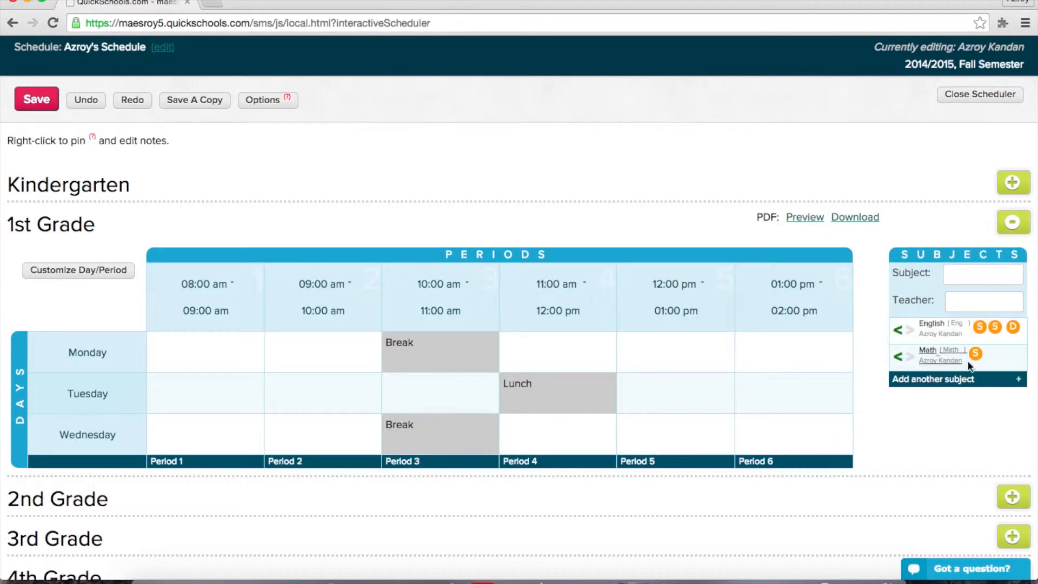
Give the Math subject the SDD singles/doubles pattern and save it
click(927, 350)
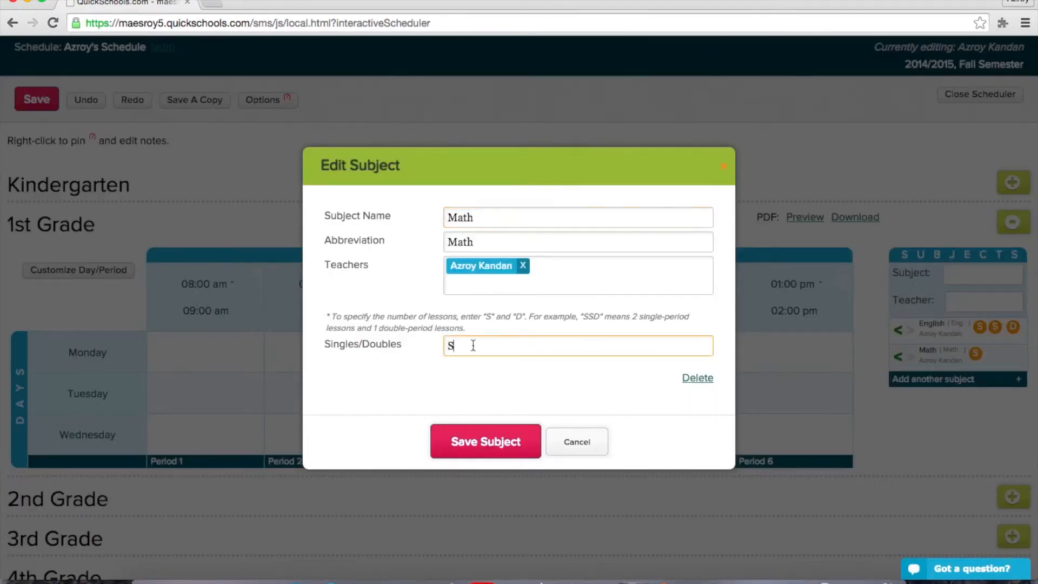
text(DD)
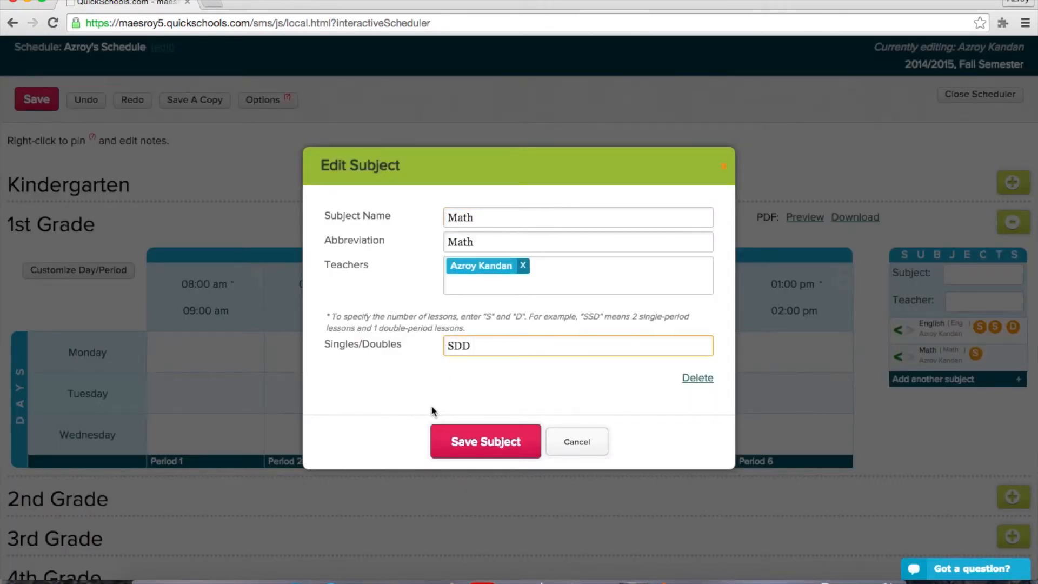
click(486, 441)
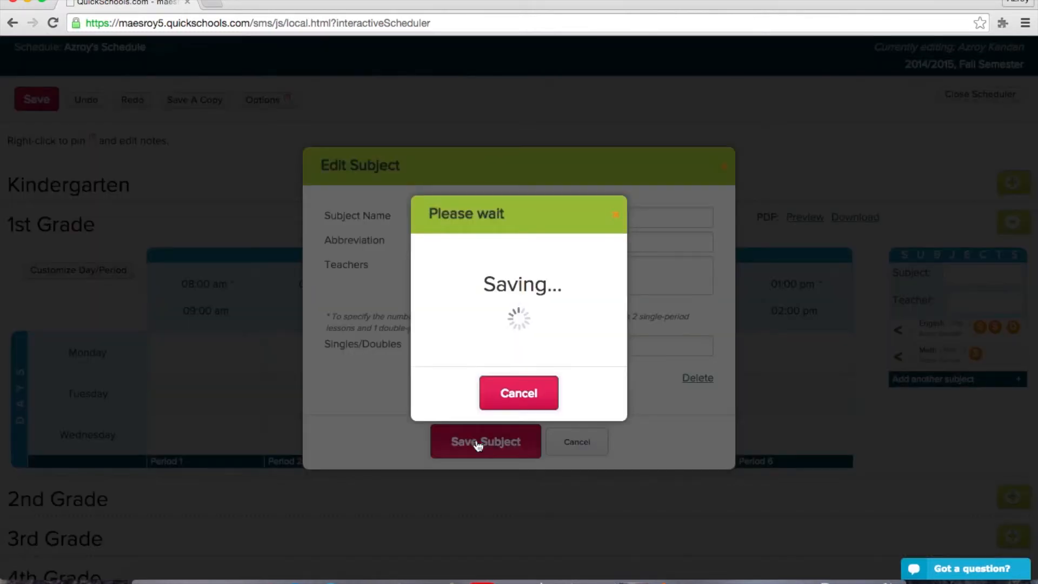
click(485, 441)
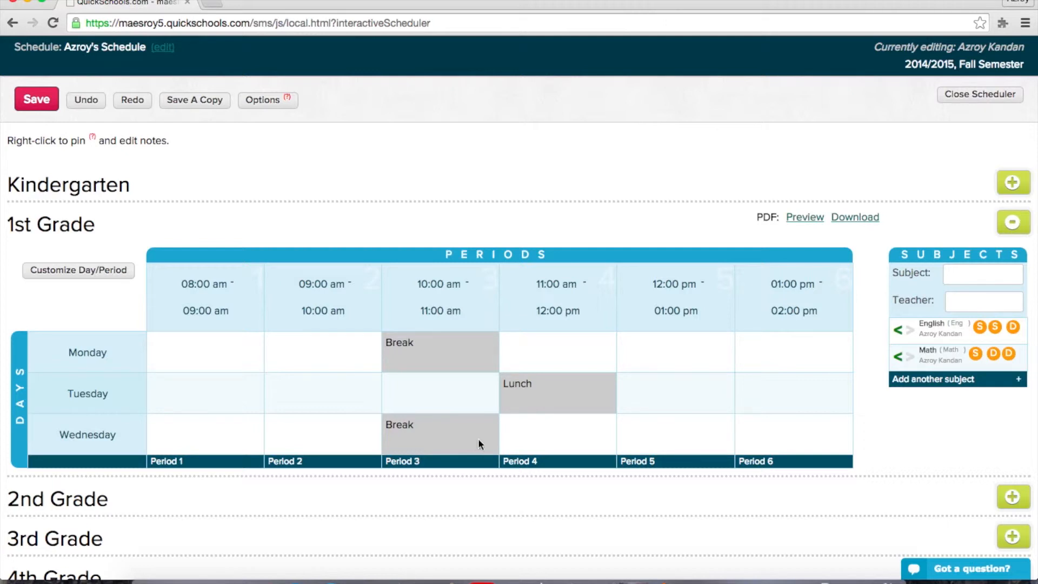
mouse_move(900, 332)
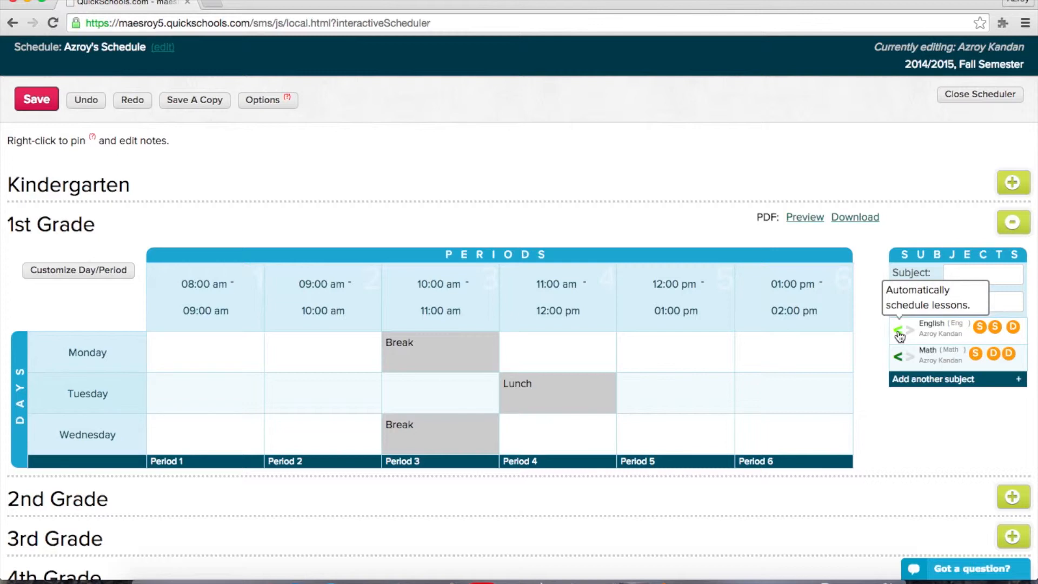
Auto-schedule 1st Grade's English and Math lessons, including double-period blocks, into the grid
click(899, 333)
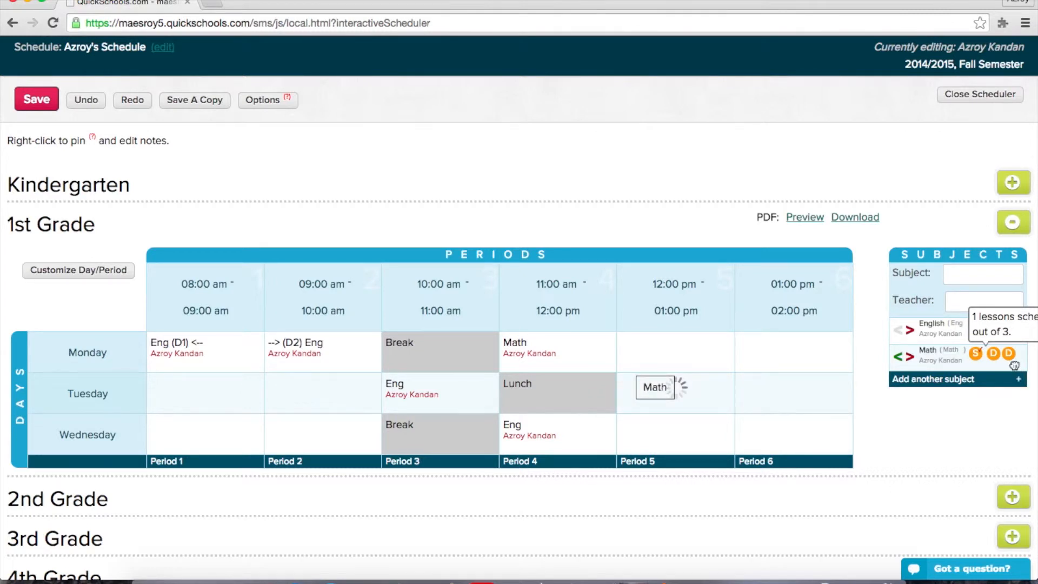
click(1011, 353)
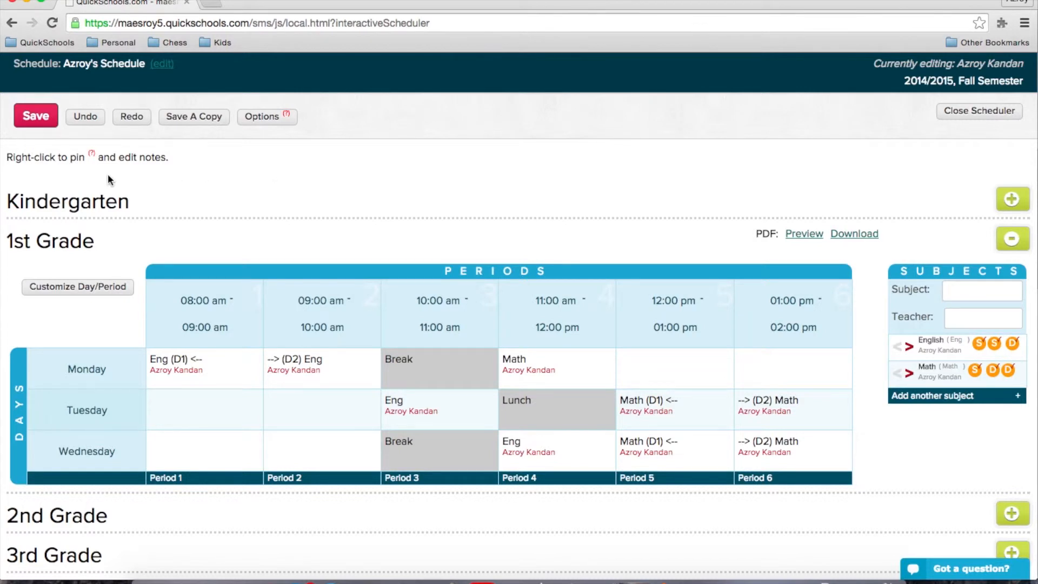
mouse_move(92, 154)
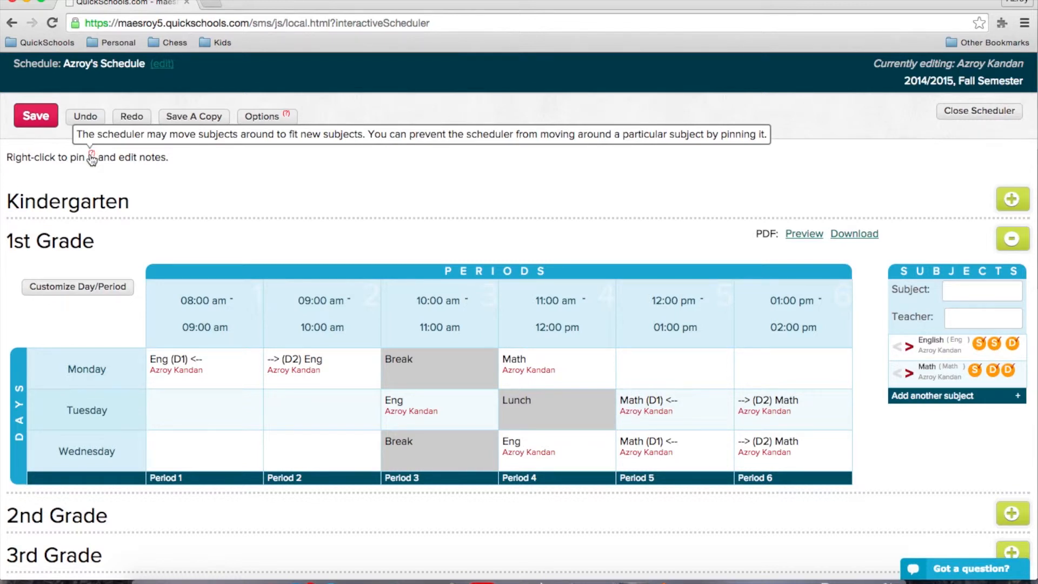
mouse_move(518, 365)
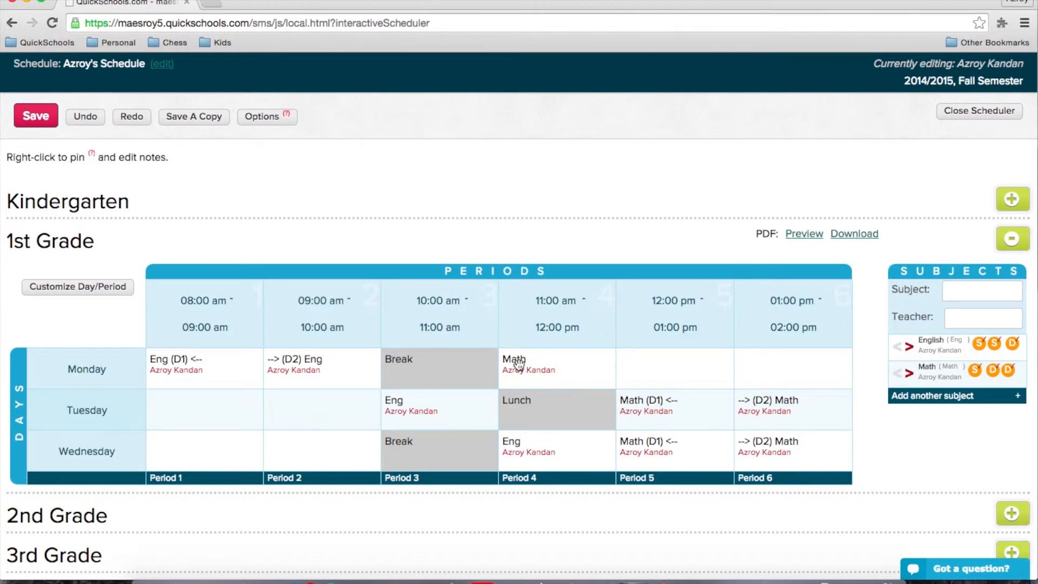
Pin the 1st Grade Monday Period 4 Math lesson with a pin icon
right_click(516, 360)
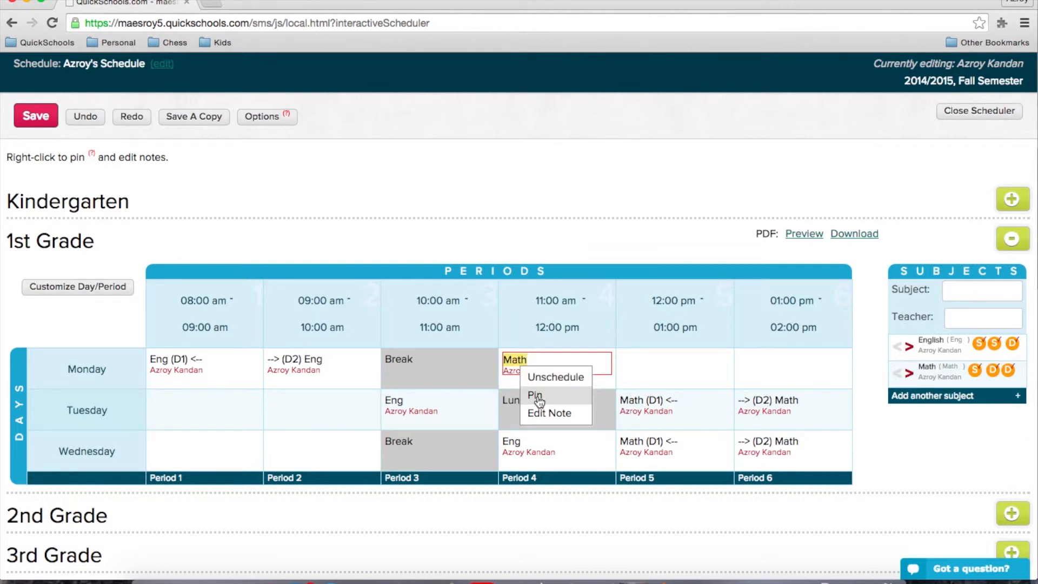
mouse_move(549, 413)
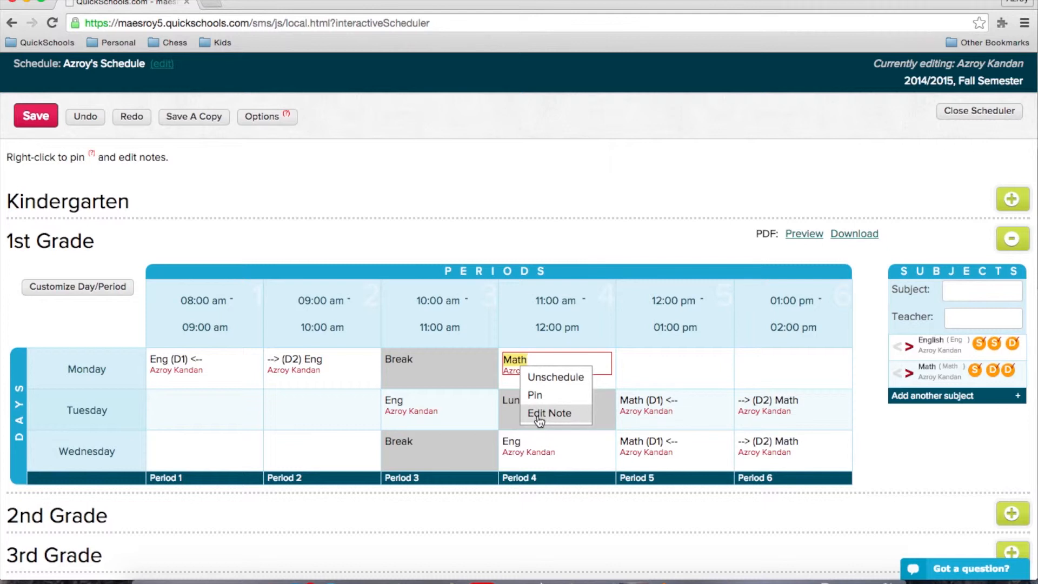
click(548, 413)
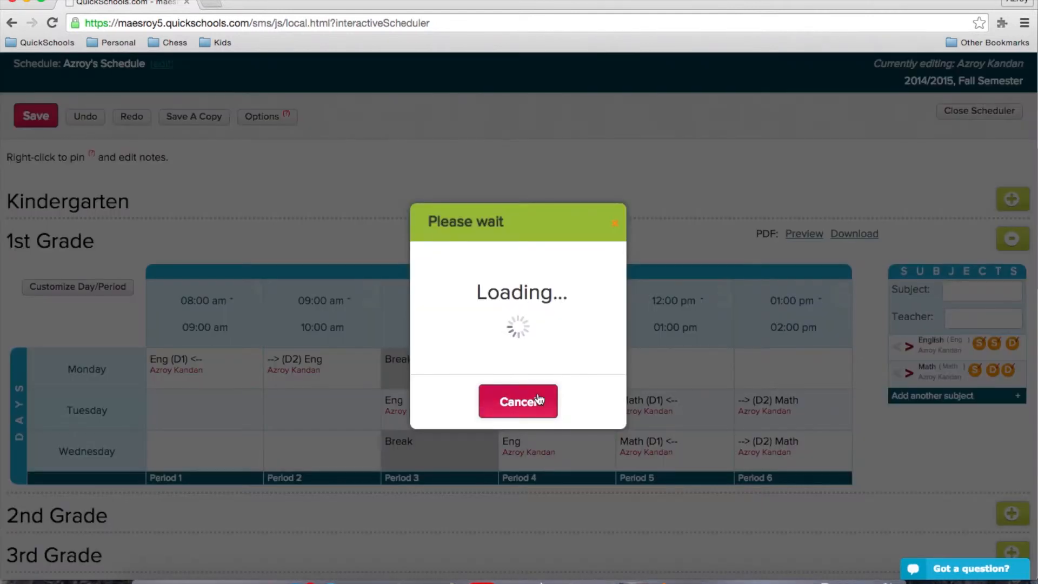
click(518, 401)
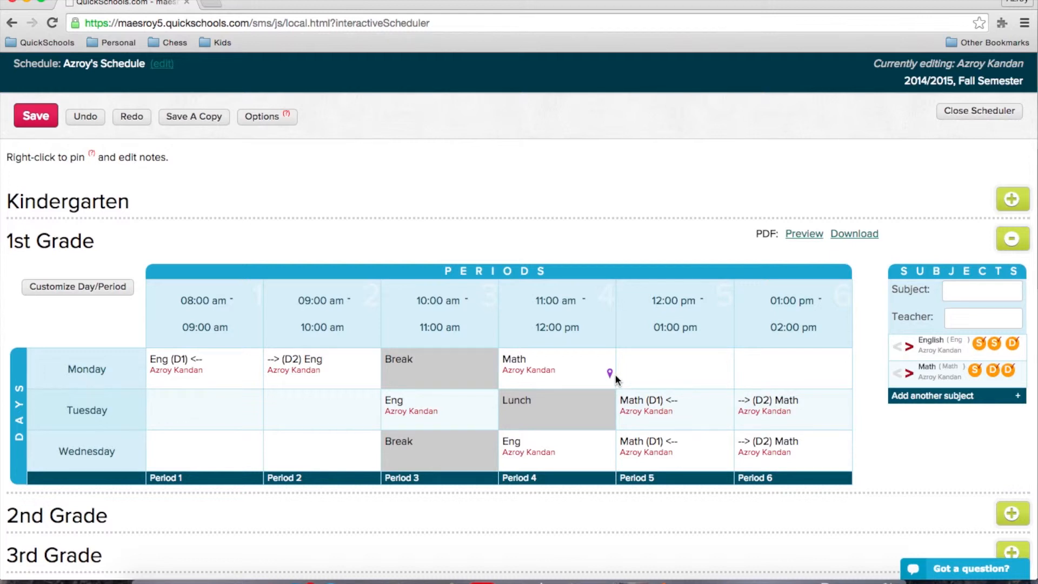
mouse_move(610, 378)
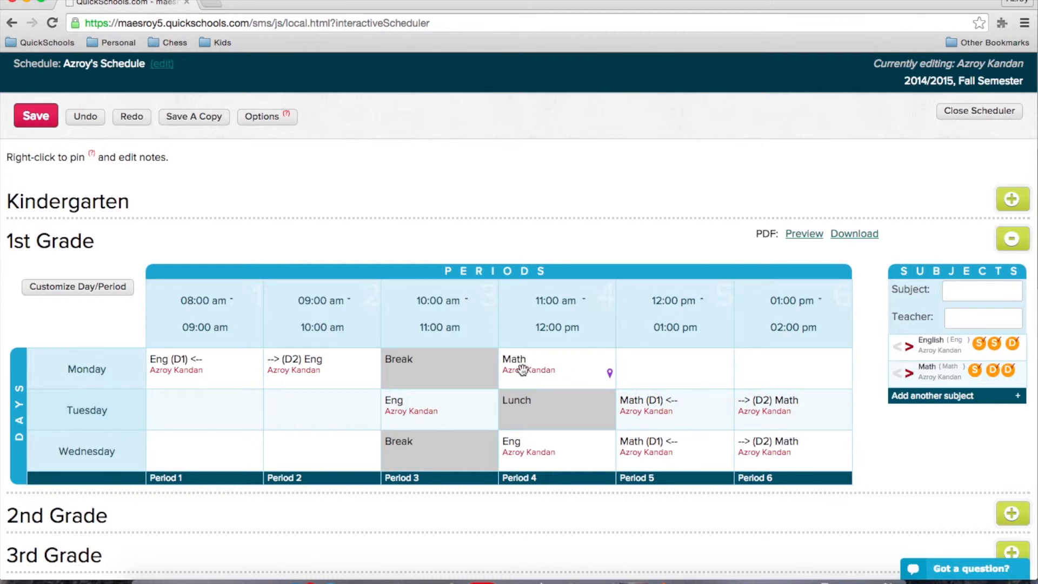
Save the note 'Room 102' on the pinned Monday Period 4 Math lesson
right_click(523, 369)
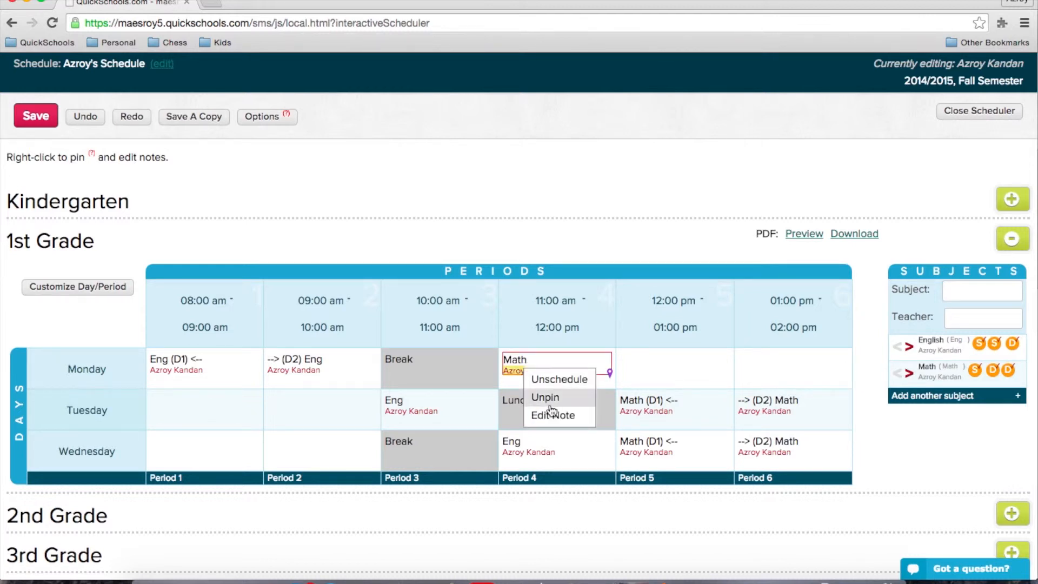
click(551, 415)
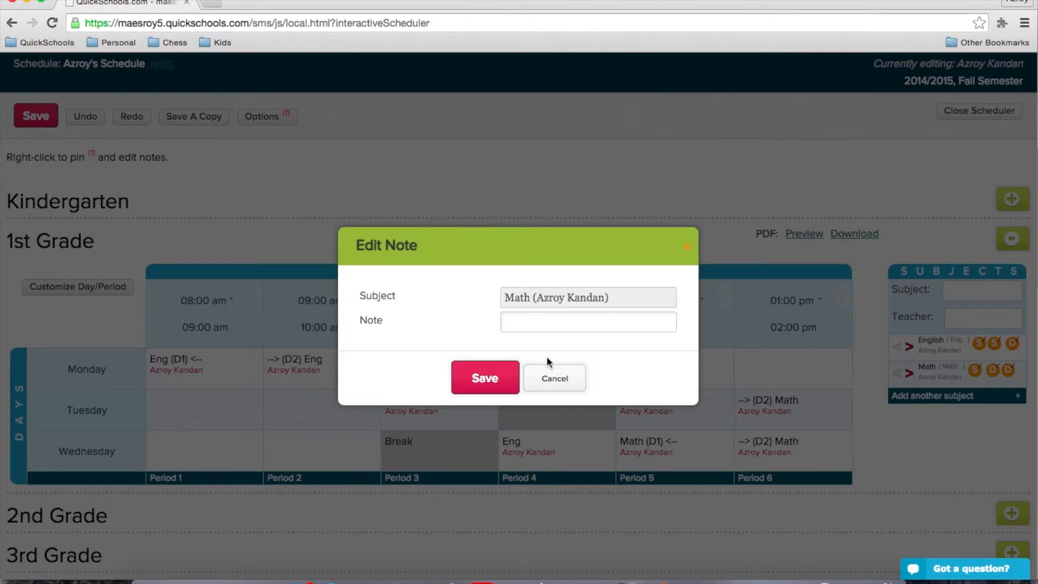
click(587, 321)
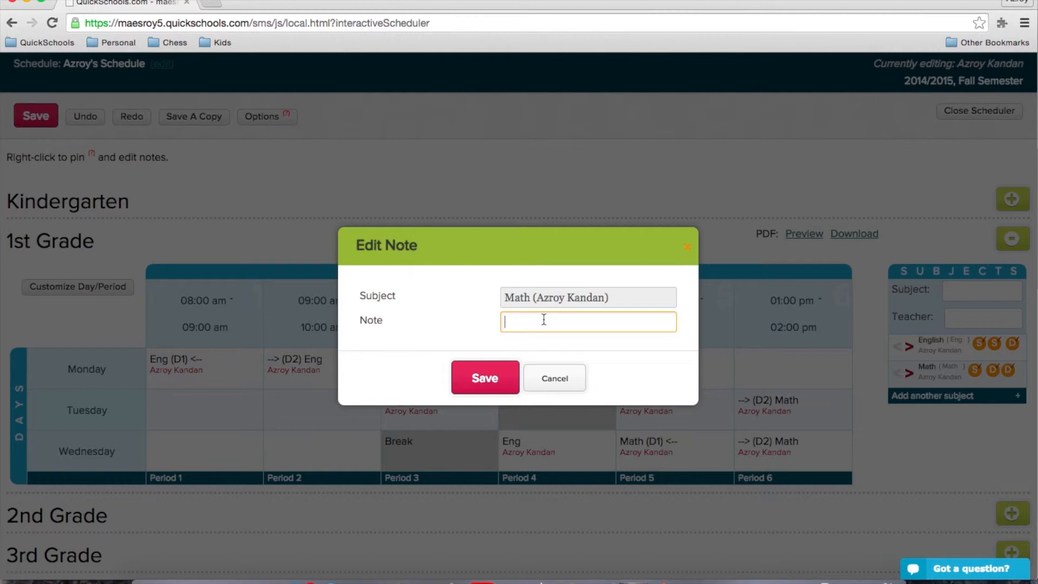
text(Room)
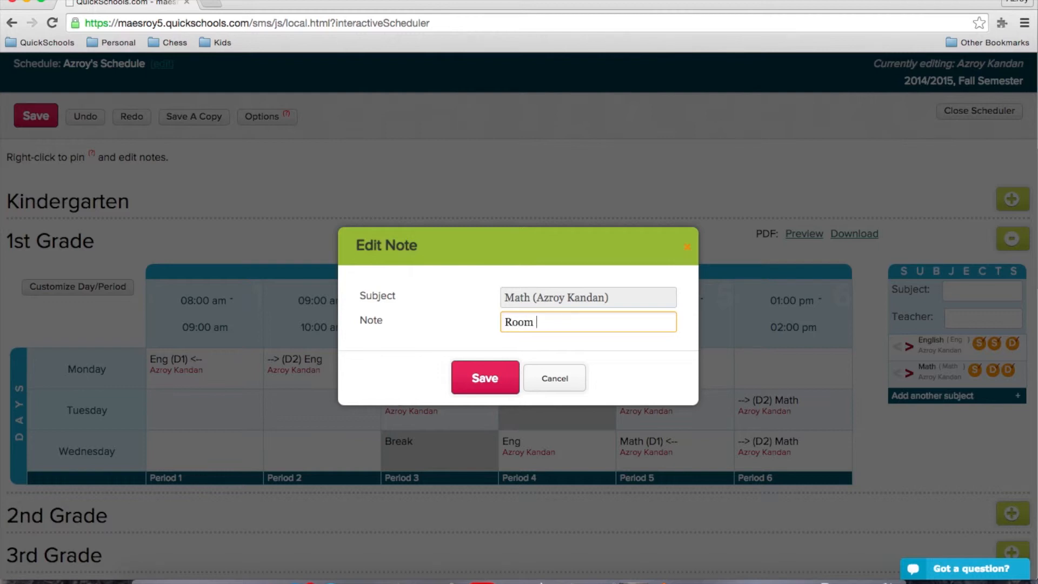
text(102)
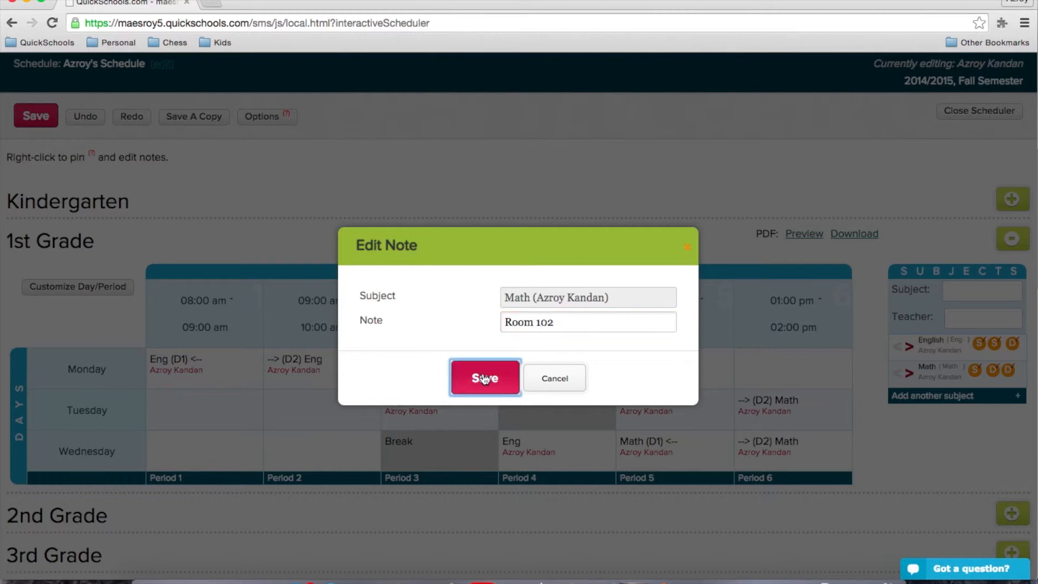
click(485, 377)
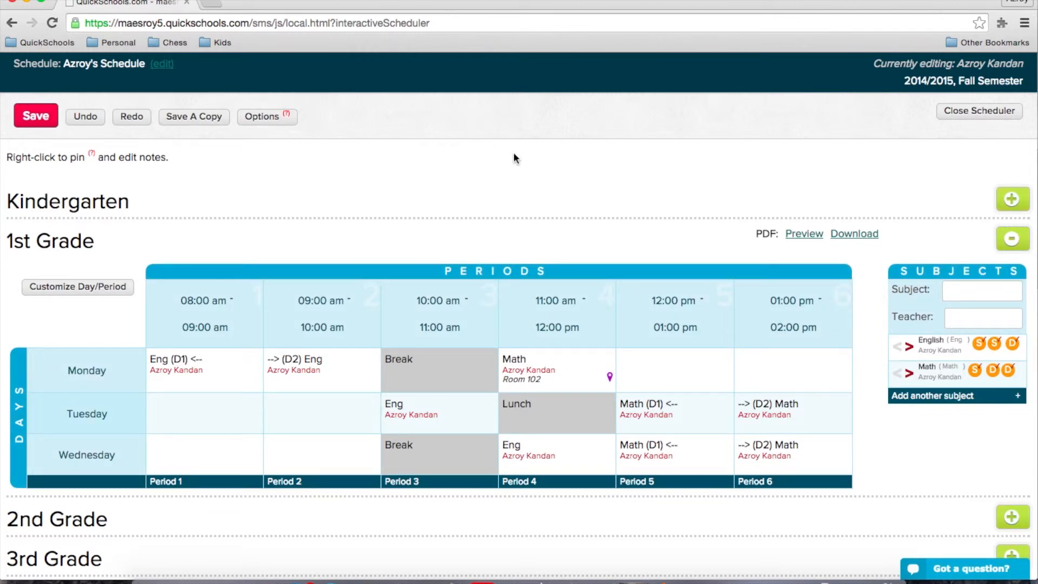
Expand 2nd Grade and place an English lesson in Monday Period 4
scroll(down, 3)
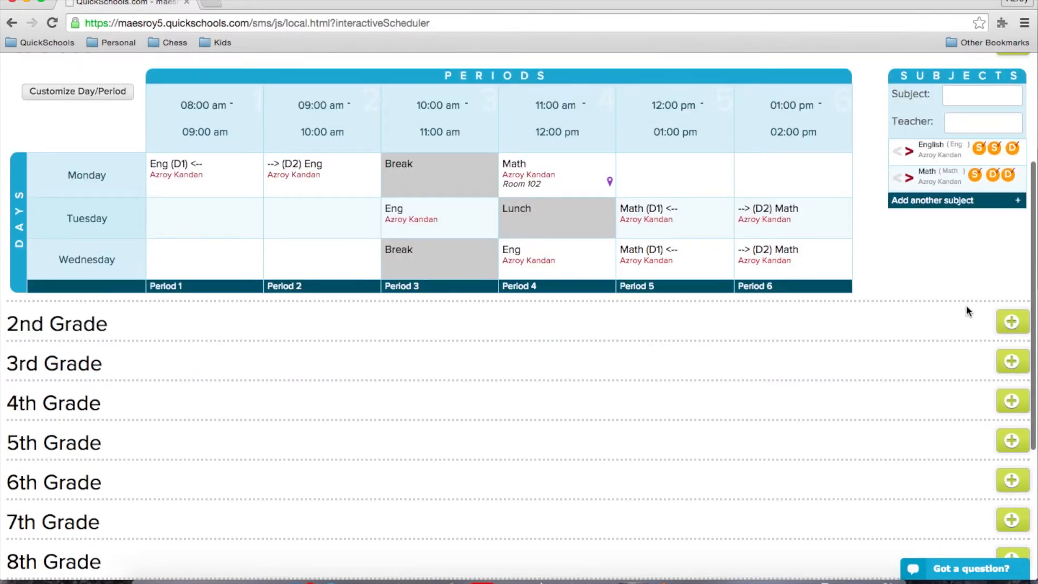
click(1012, 322)
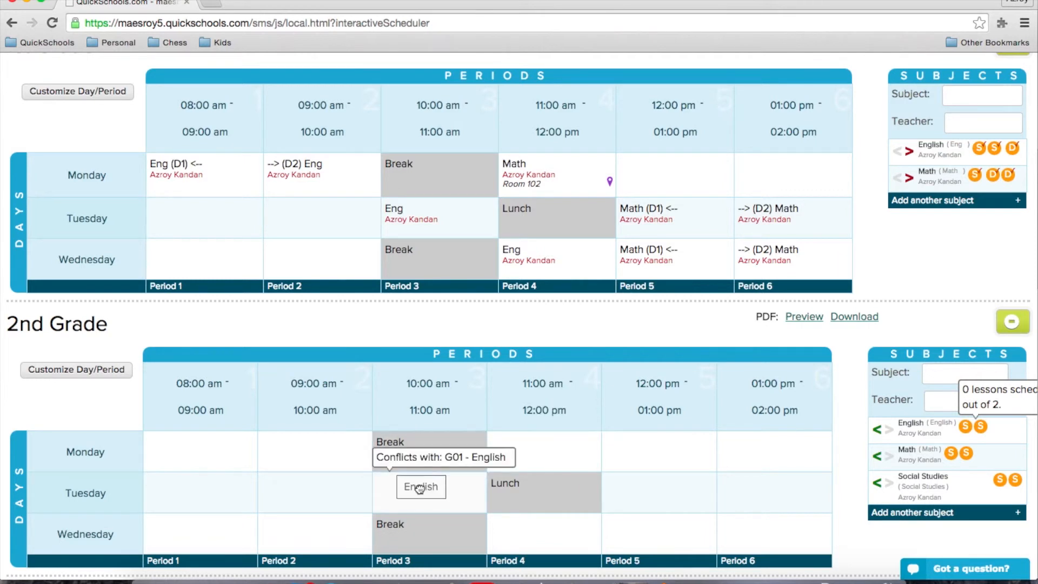
drag(420, 487, 561, 452)
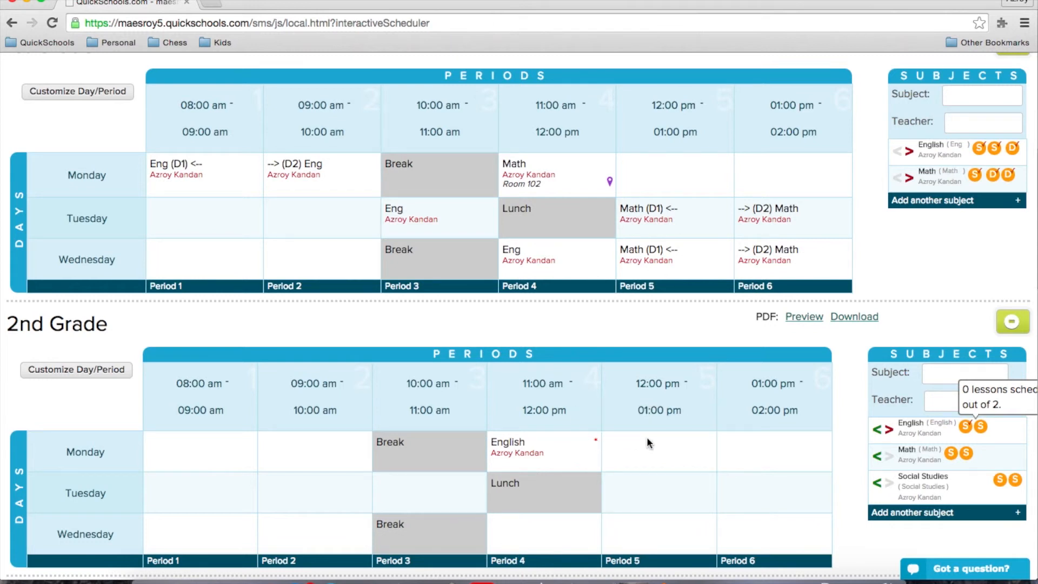
mouse_move(510, 443)
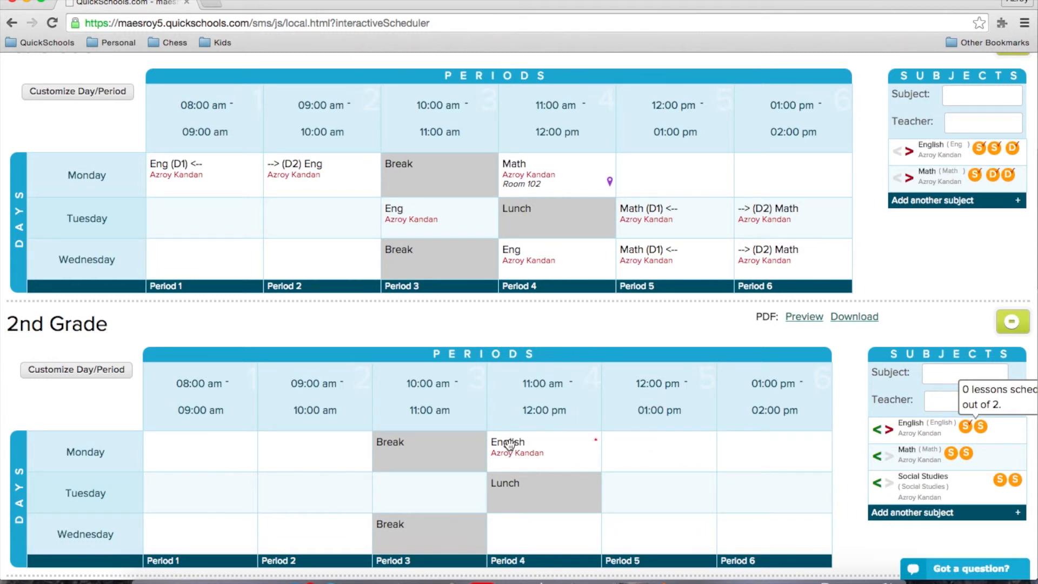
mouse_move(407, 495)
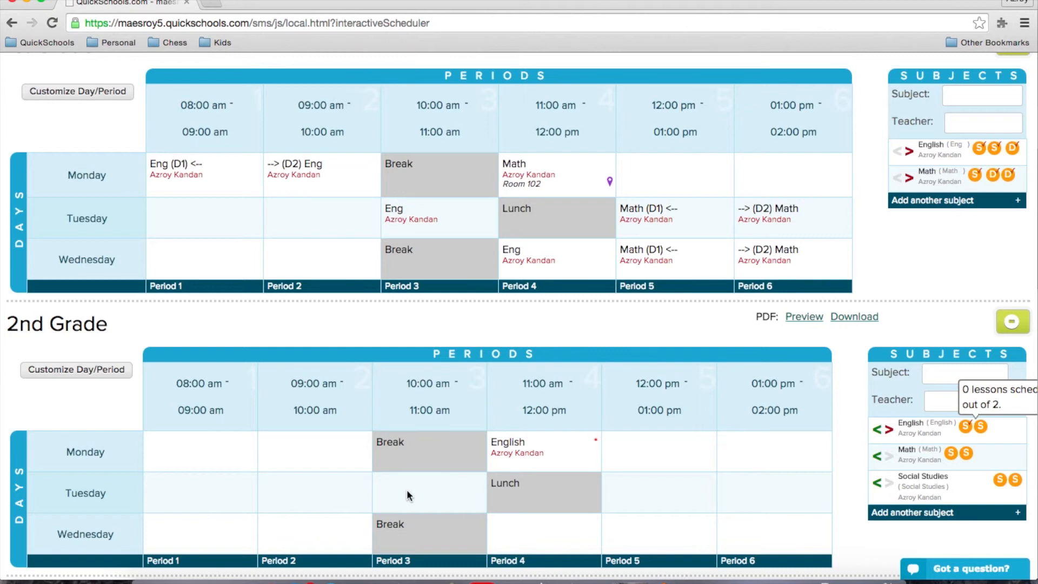
mouse_move(409, 243)
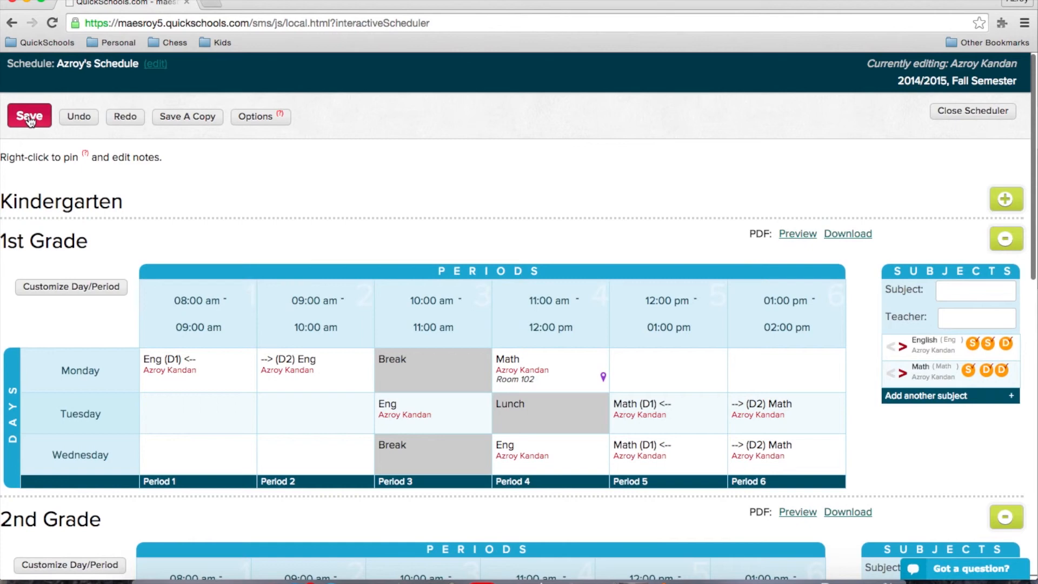
Save and close the 1st Grade schedule, activate it, then go to the Students list
click(29, 117)
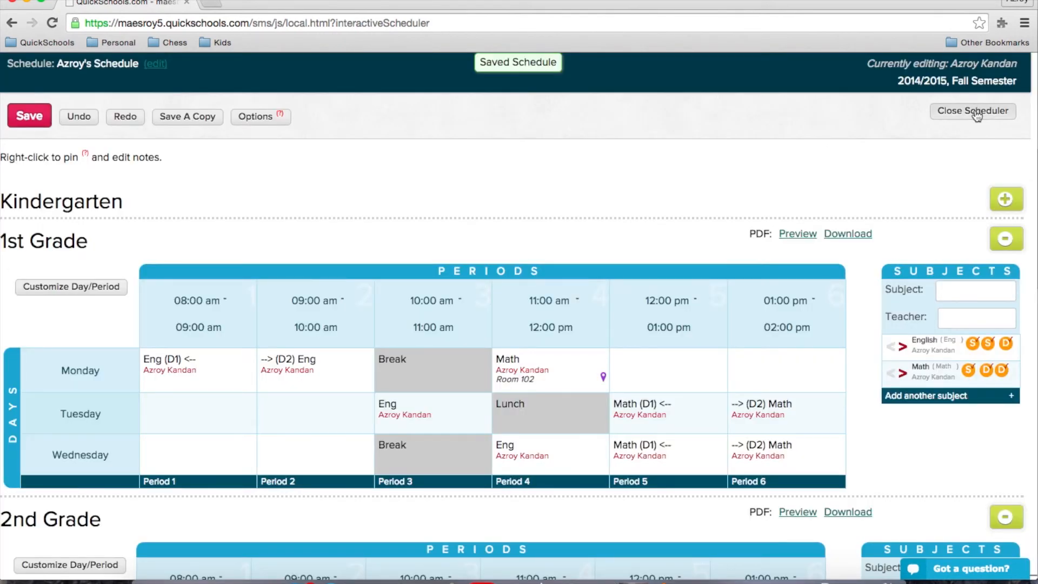
click(973, 110)
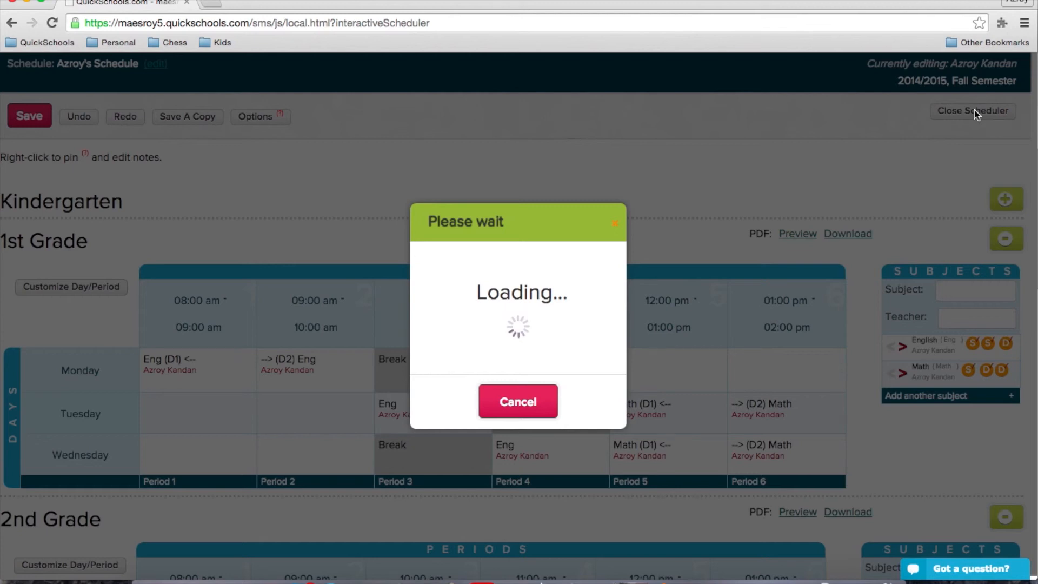
click(972, 110)
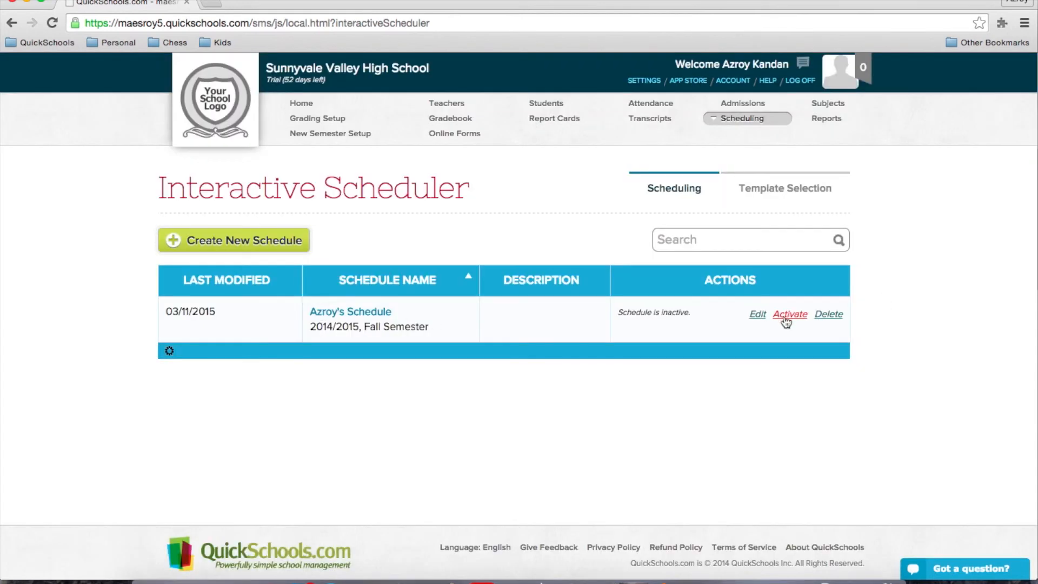
click(790, 313)
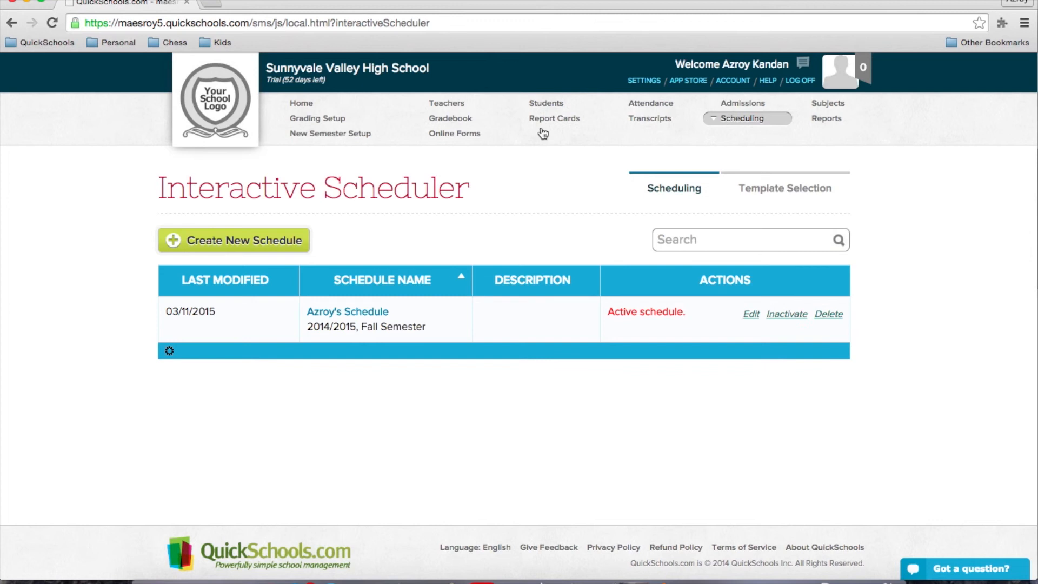
click(546, 104)
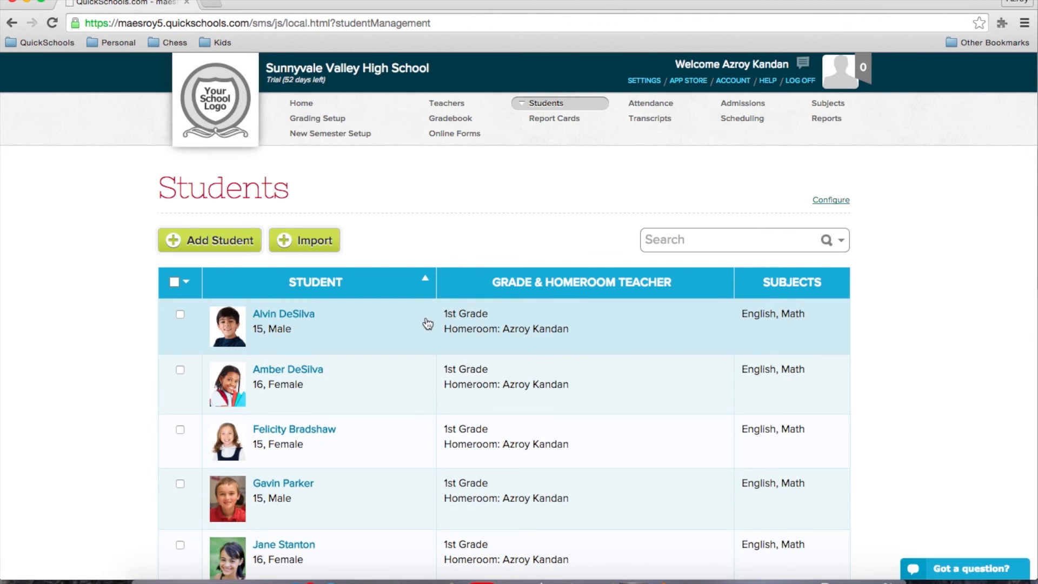
click(284, 313)
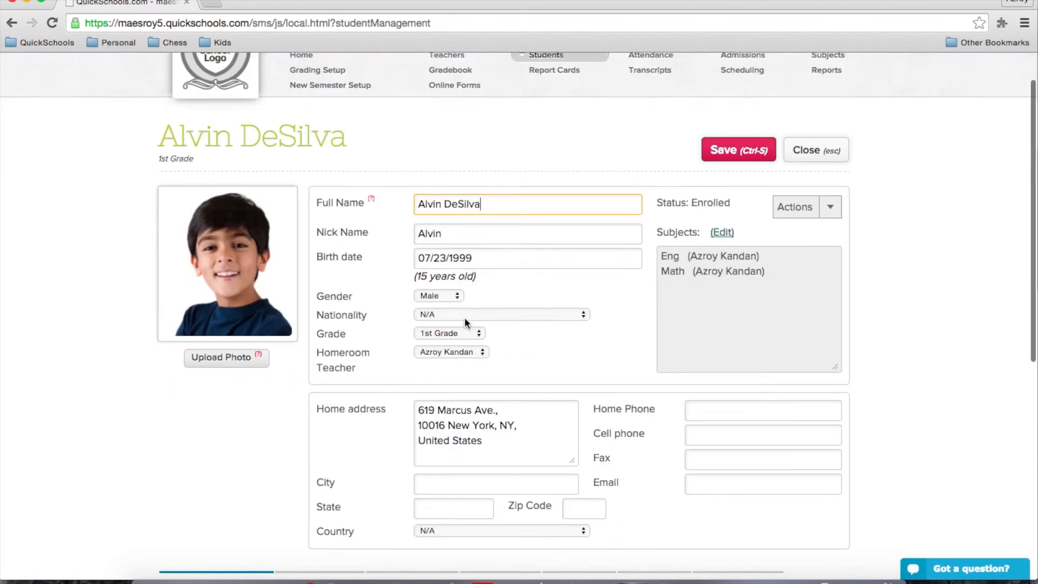
scroll(down, 3)
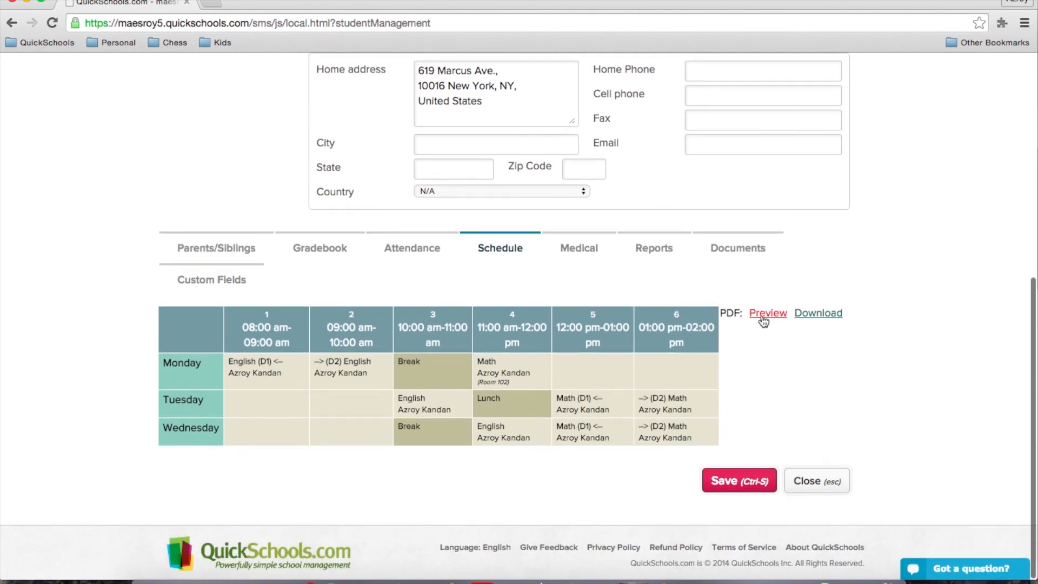
click(767, 312)
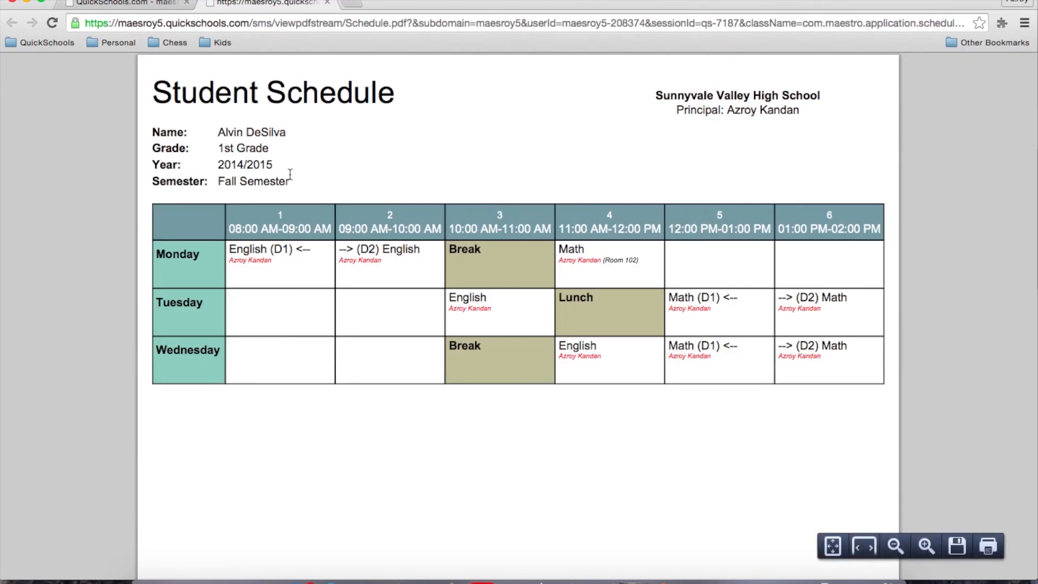